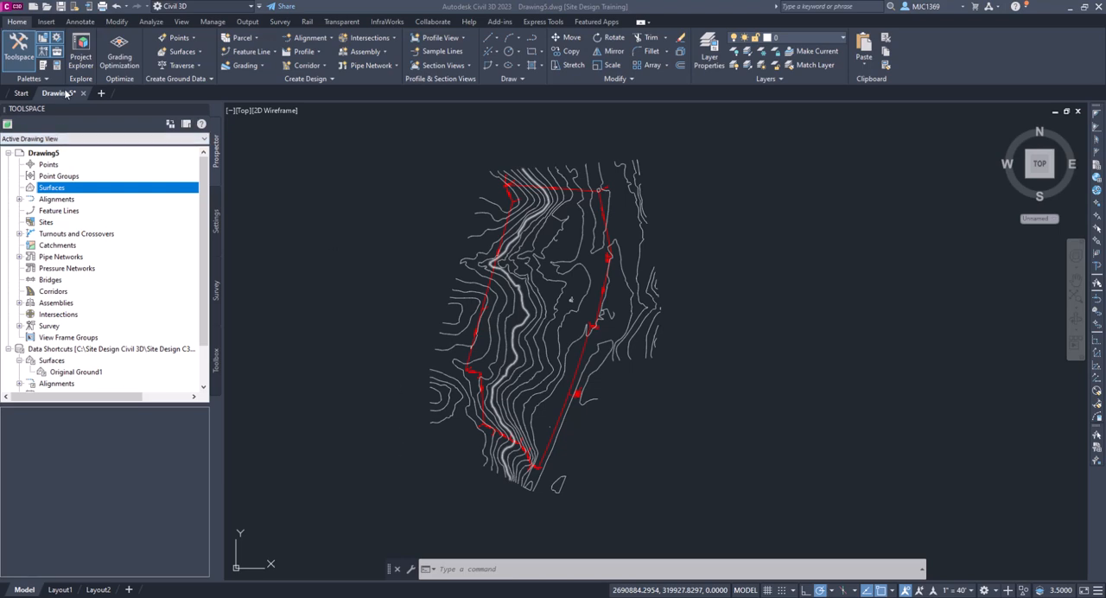
pyautogui.moveTo(185, 107)
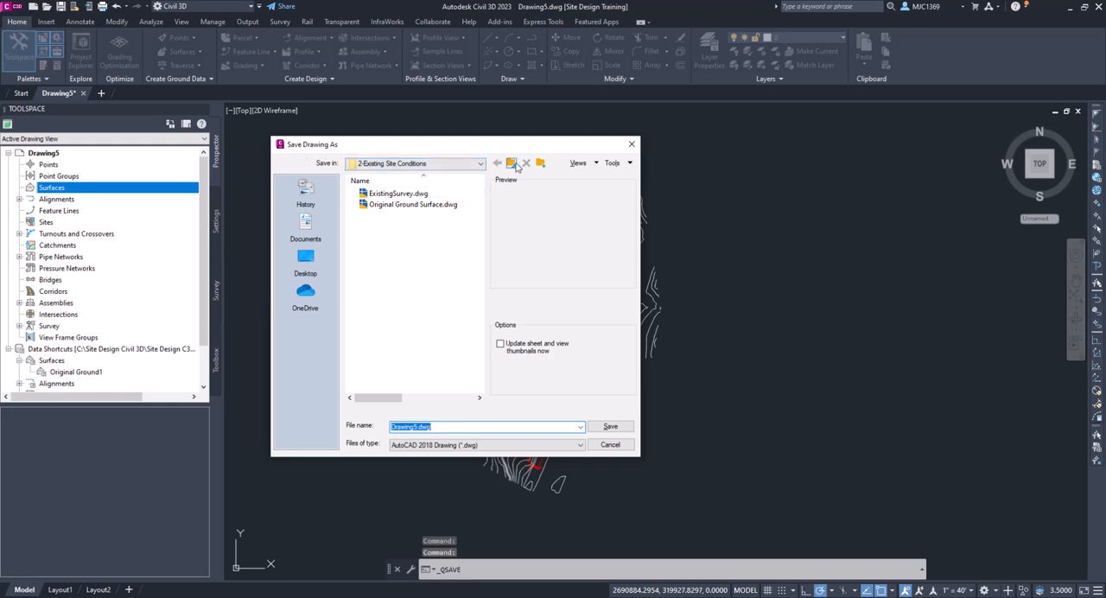
# Step: Save the drawing as Slope Analysis.dwg in the 3-Analyze the Surface folder under Site Design C3D
pyautogui.click(497, 163)
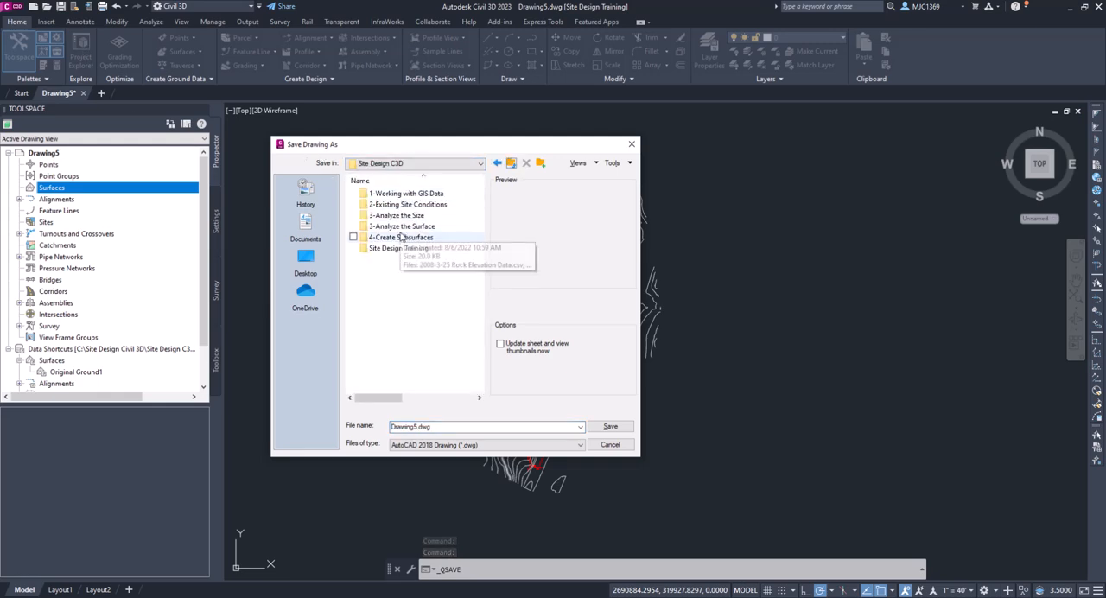
pyautogui.moveTo(401, 225)
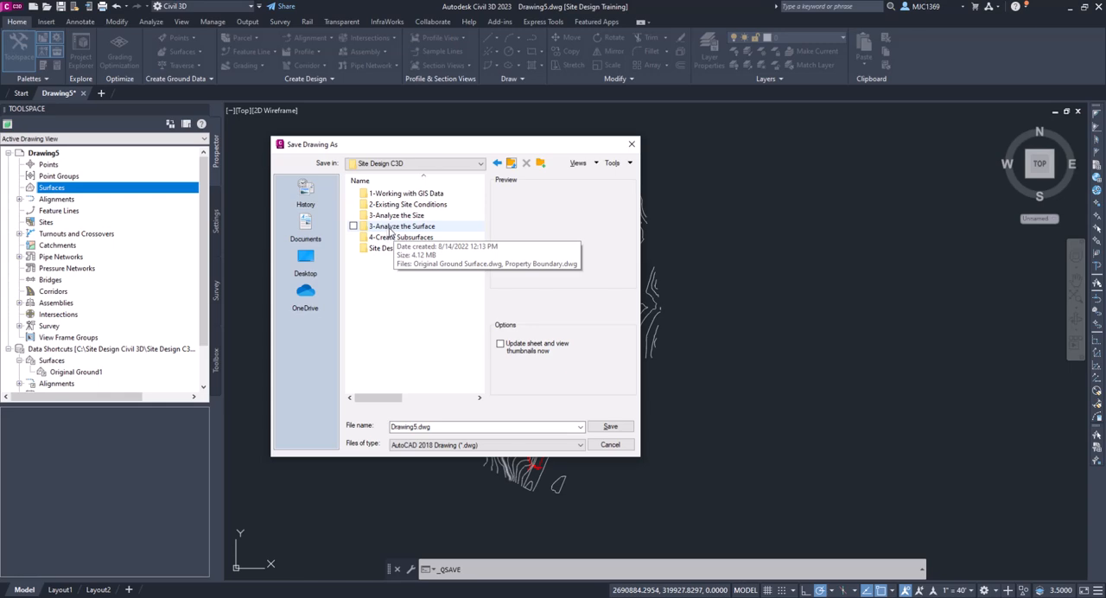
pyautogui.doubleClick(401, 224)
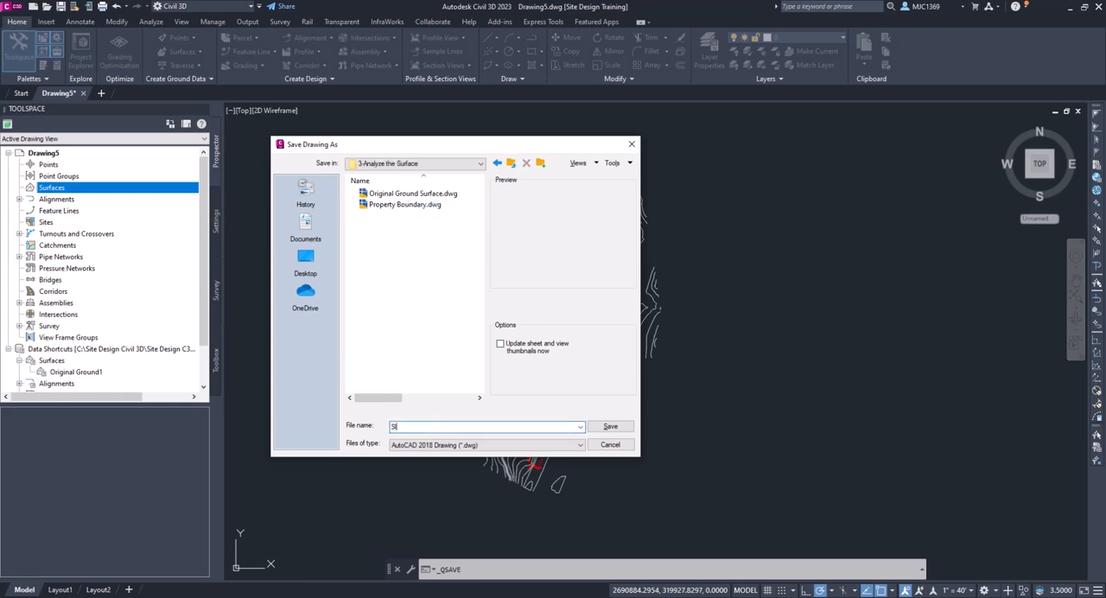
pyautogui.write('Slope Analysis')
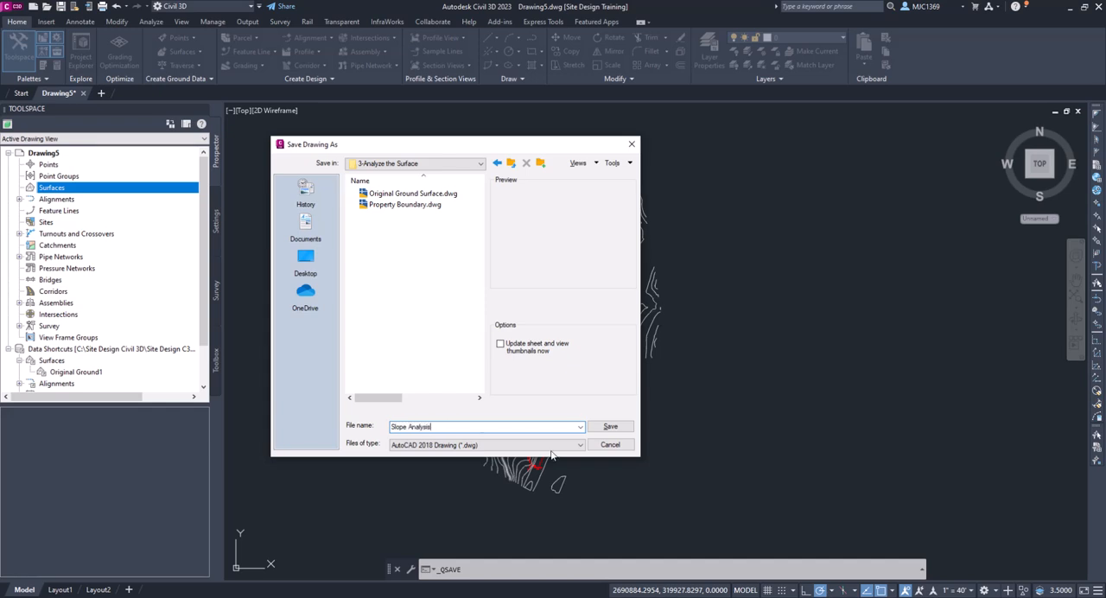
pyautogui.click(610, 425)
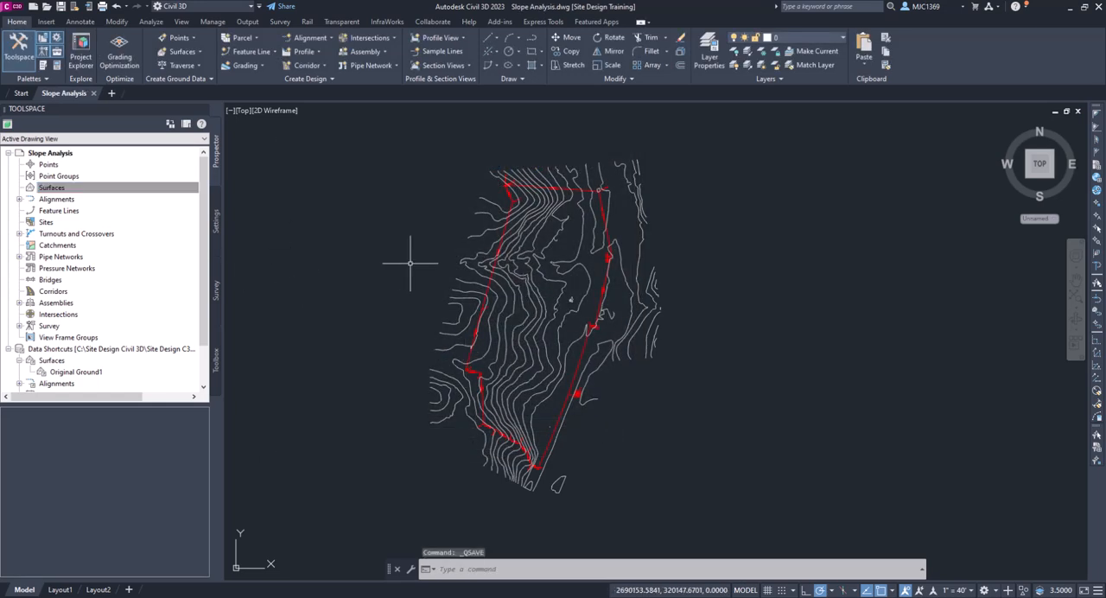
pyautogui.moveTo(352, 197)
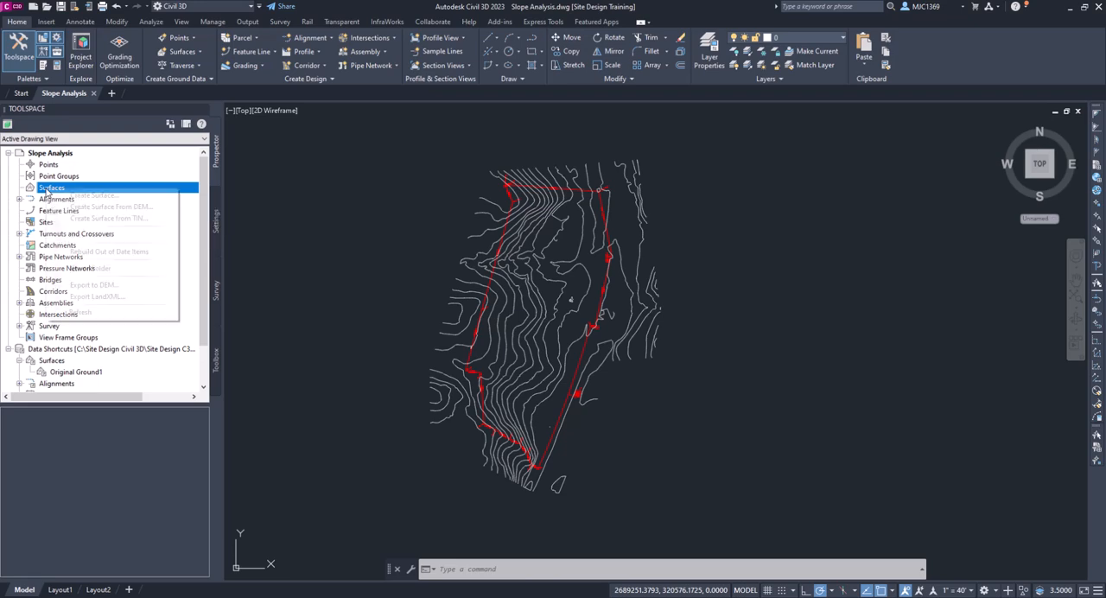
# Step: Create a TIN surface named Slopes with the Slope Banding (2D) surface style
pyautogui.click(90, 195)
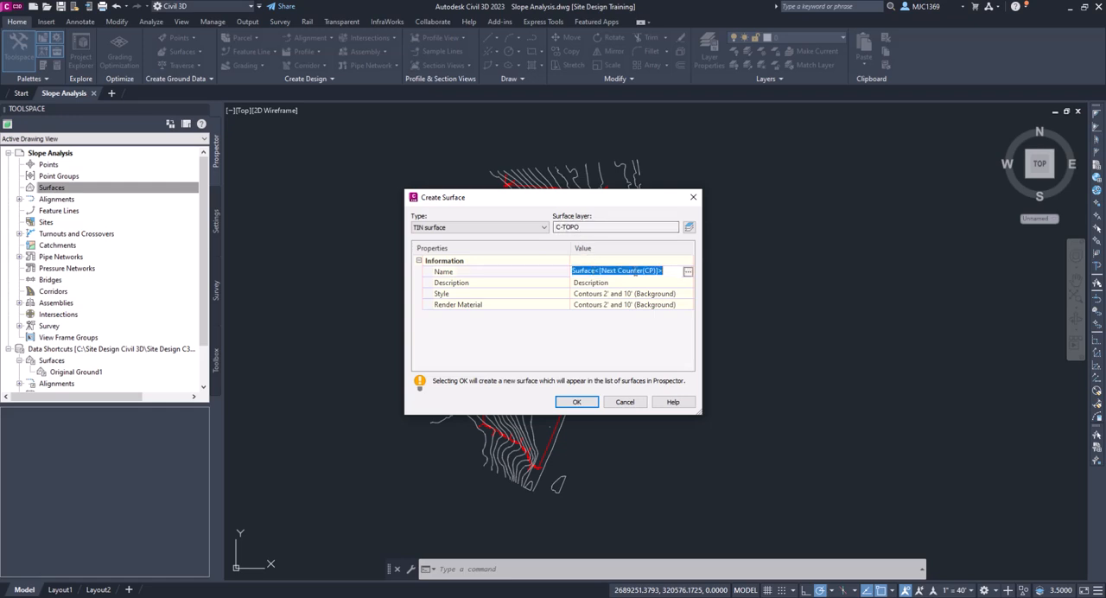
pyautogui.write('Slope')
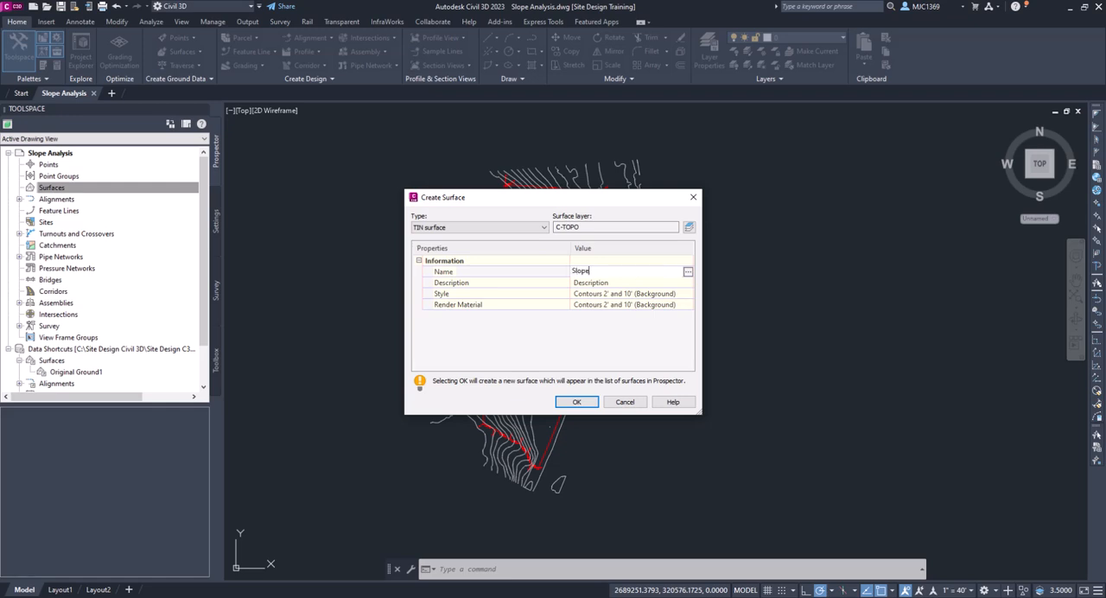
pyautogui.write('s')
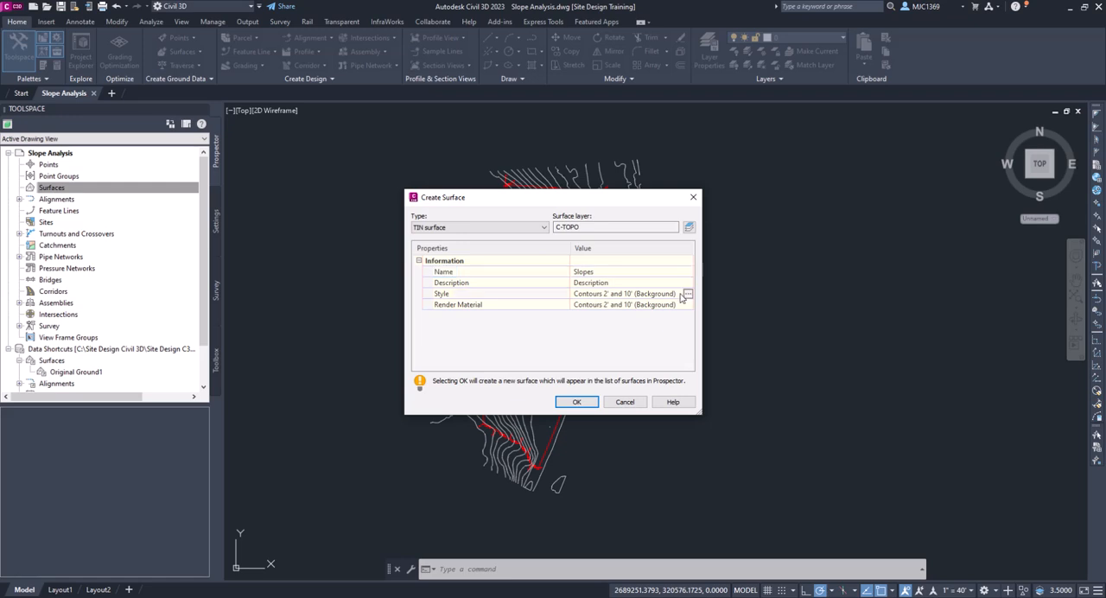
pyautogui.click(685, 294)
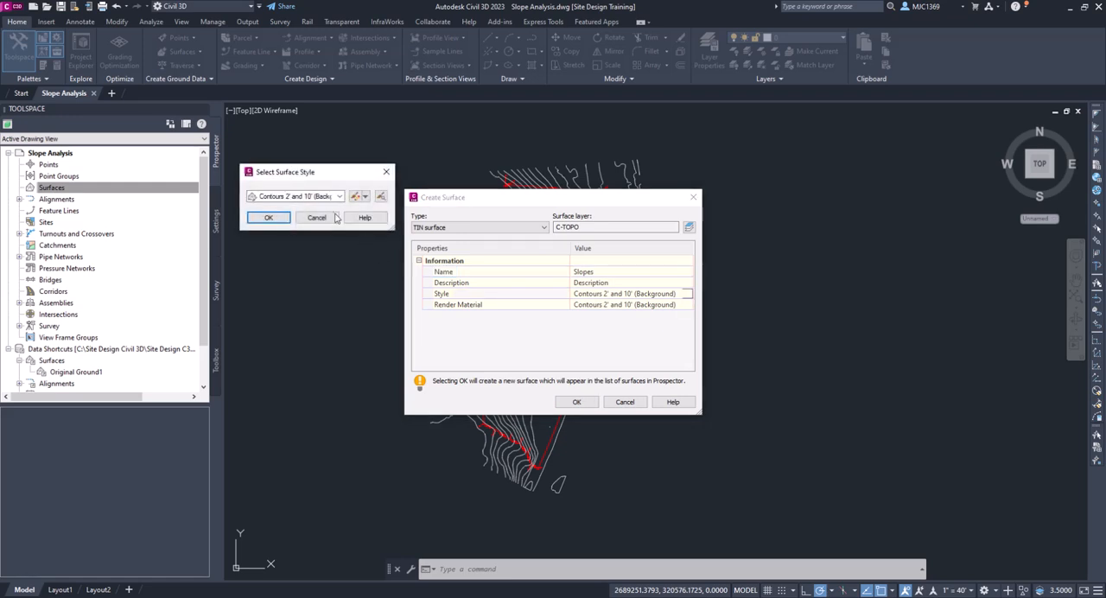
pyautogui.click(338, 197)
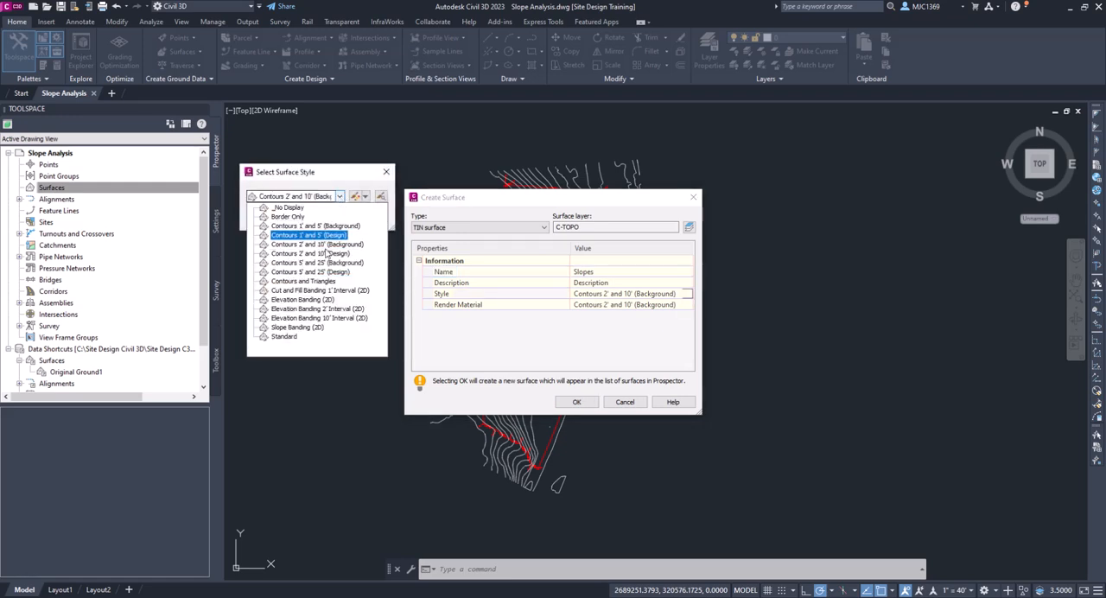
pyautogui.click(297, 326)
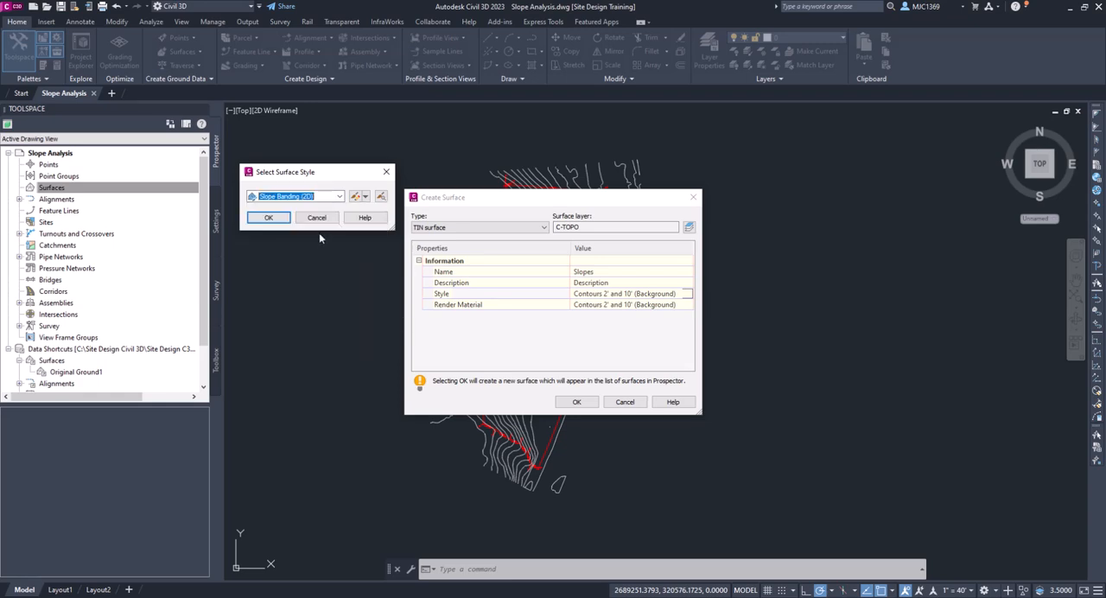
pyautogui.click(268, 218)
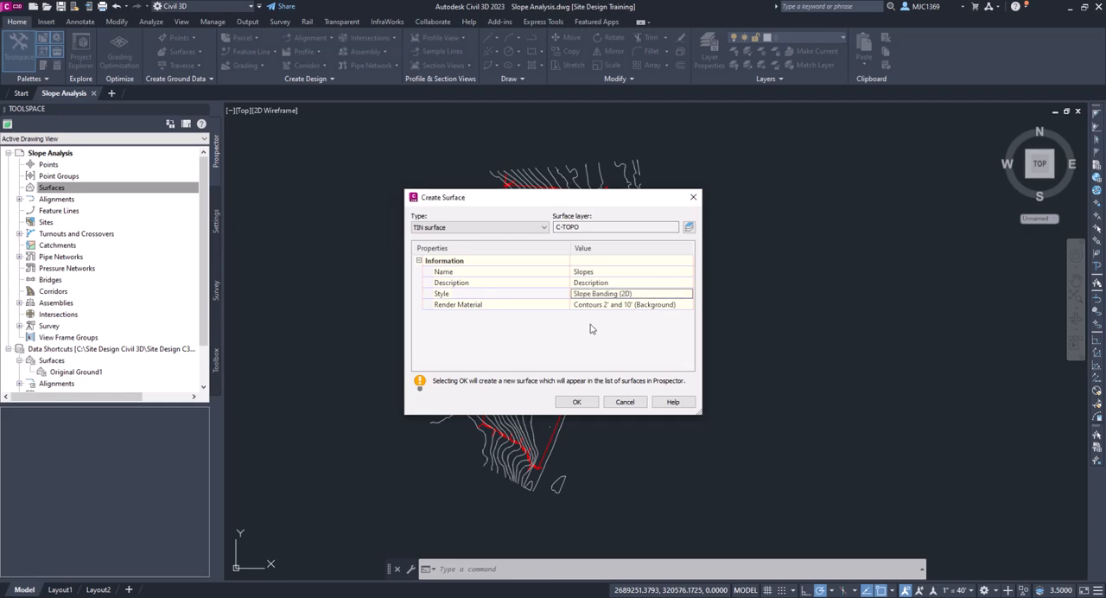
pyautogui.moveTo(608, 304)
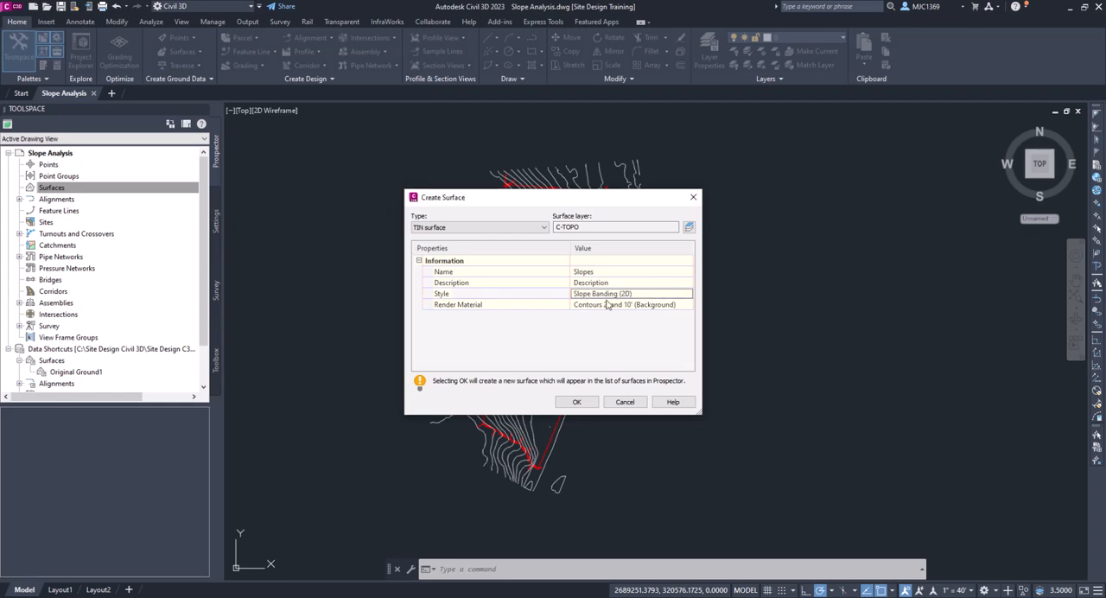
pyautogui.moveTo(577, 401)
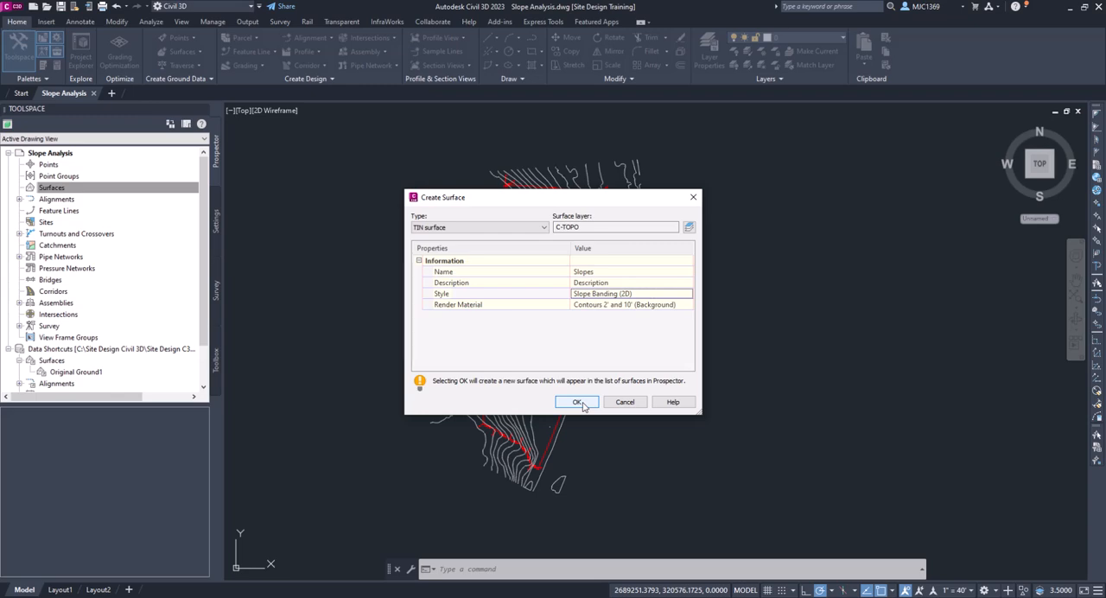
pyautogui.moveTo(590, 306)
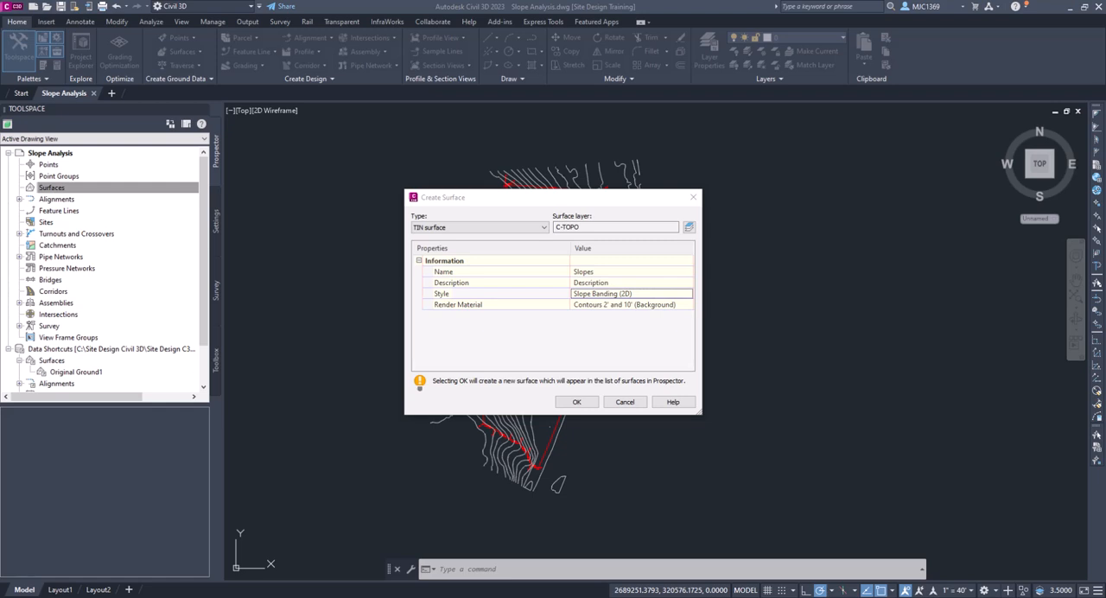
pyautogui.moveTo(643, 284)
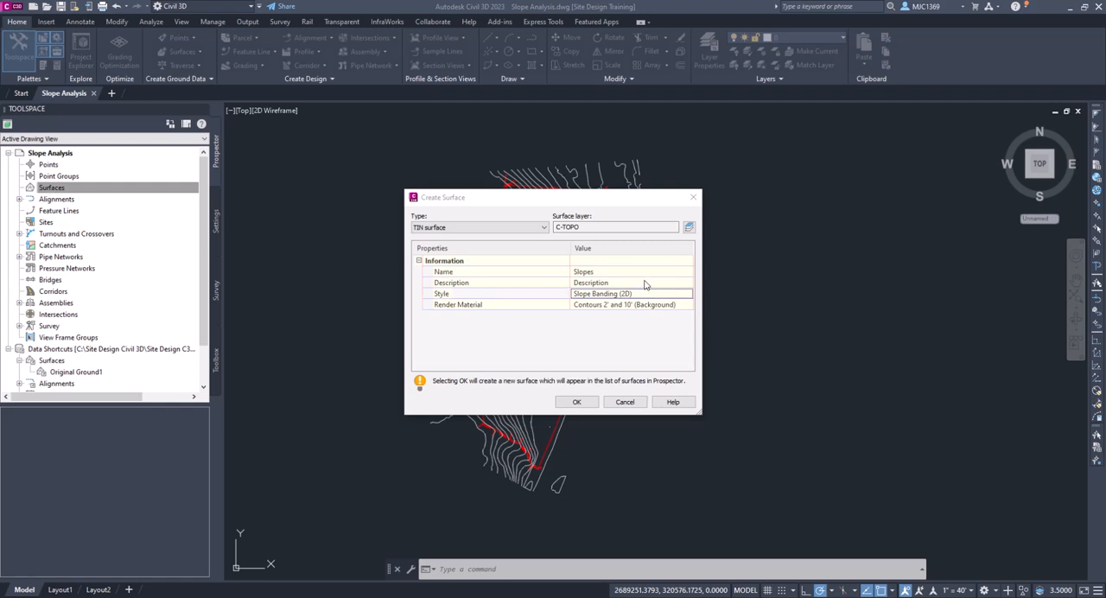
pyautogui.moveTo(626, 286)
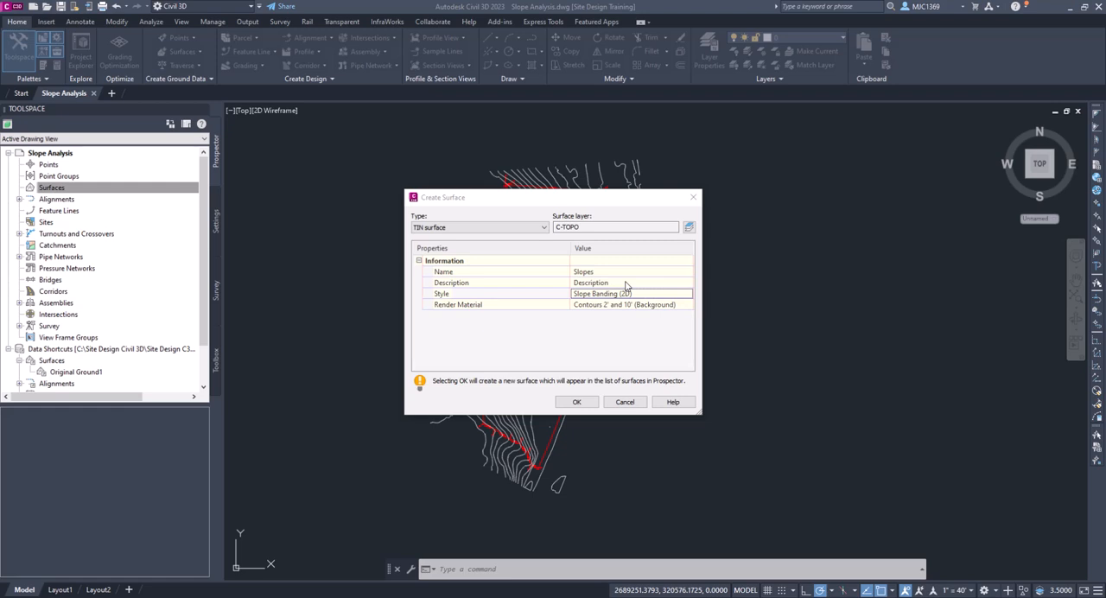
pyautogui.moveTo(460, 470)
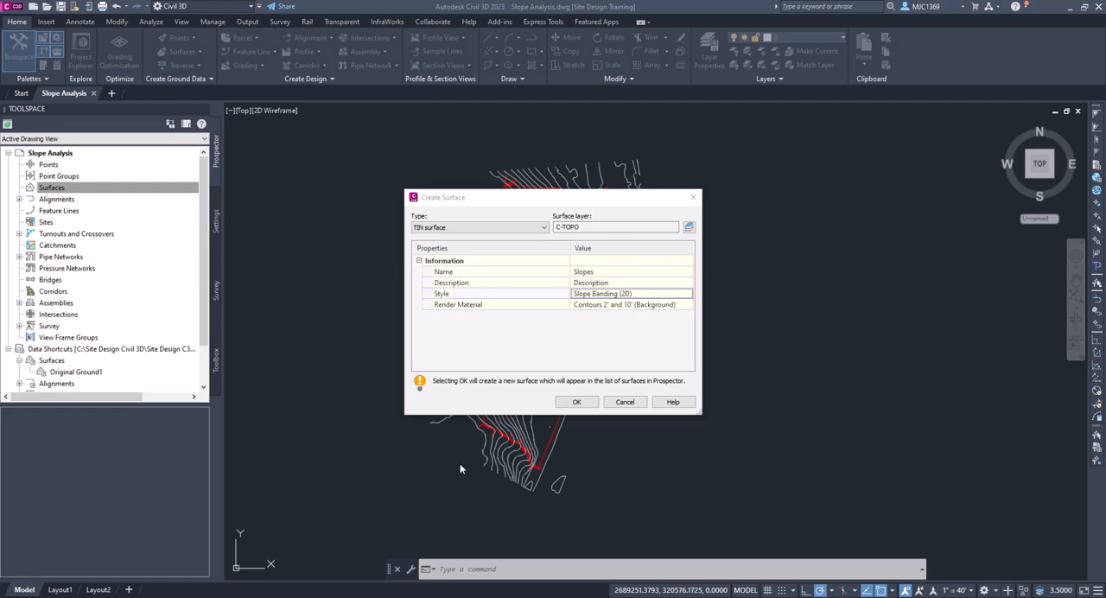
pyautogui.moveTo(553, 398)
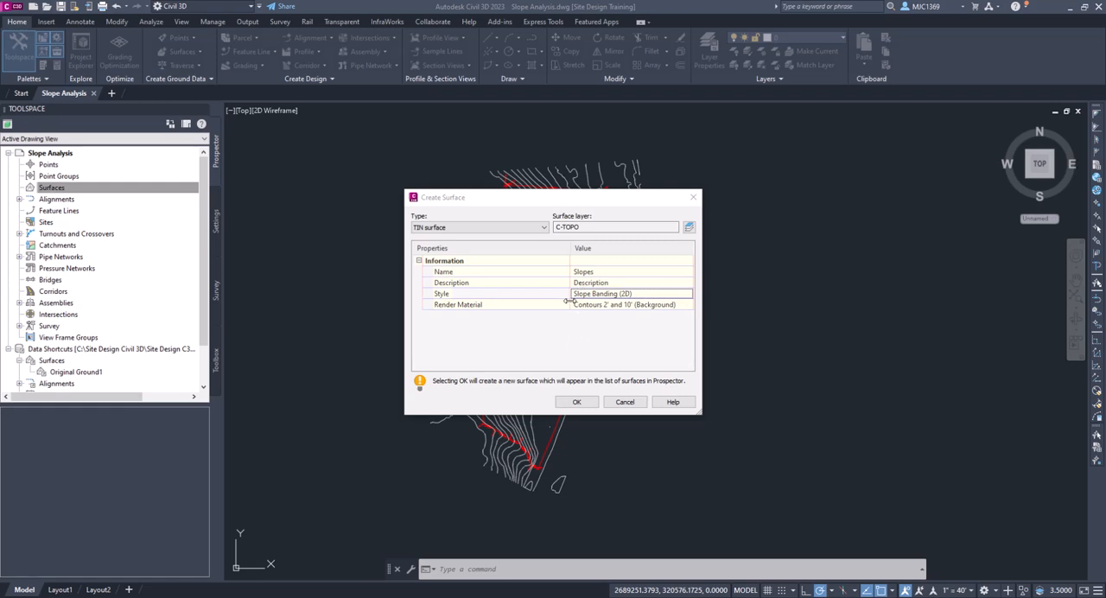
pyautogui.click(577, 401)
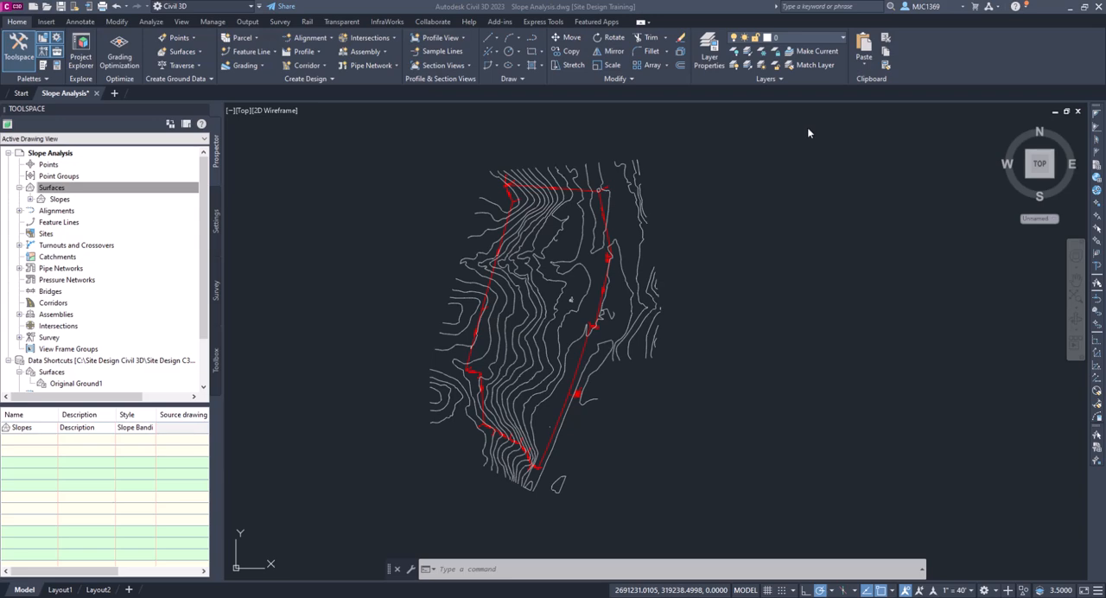
pyautogui.moveTo(34, 207)
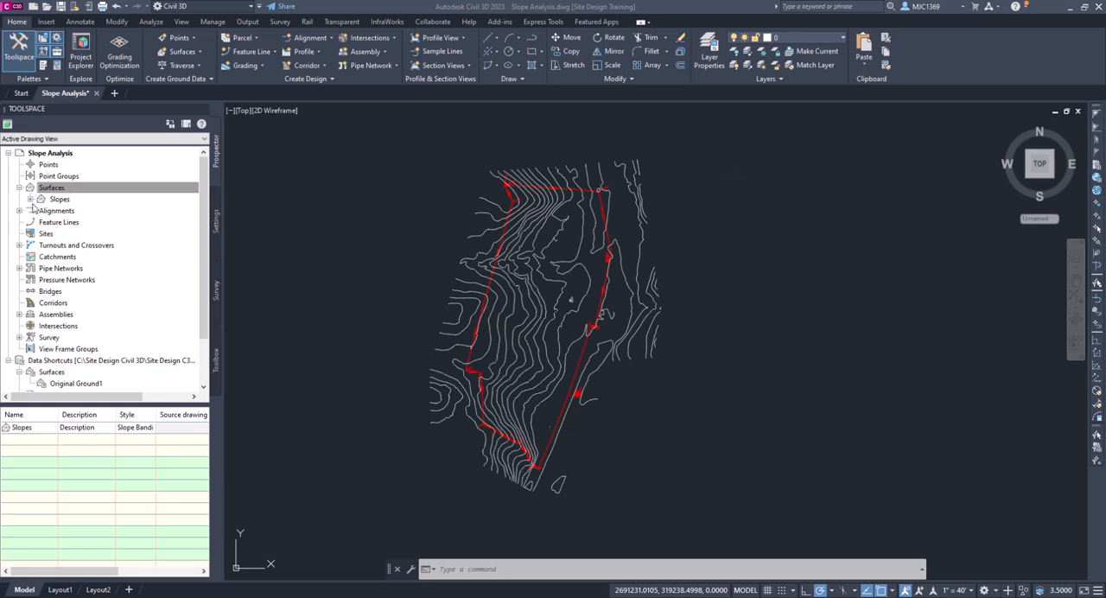
# Step: Add a contour data entry described as 10ft Contours to the Slopes surface definition
pyautogui.click(31, 198)
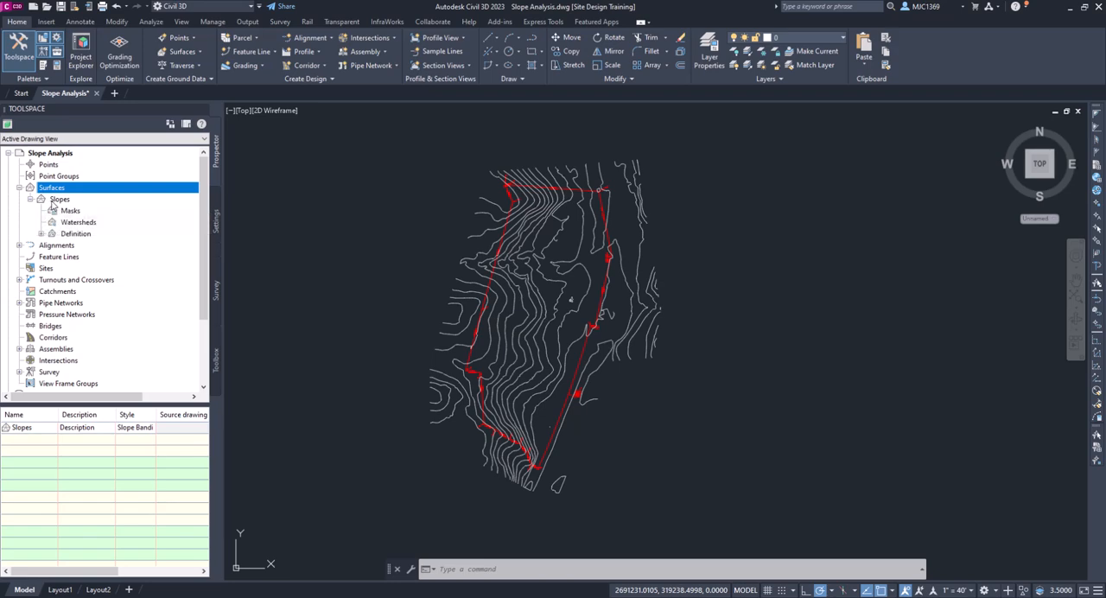
pyautogui.click(42, 233)
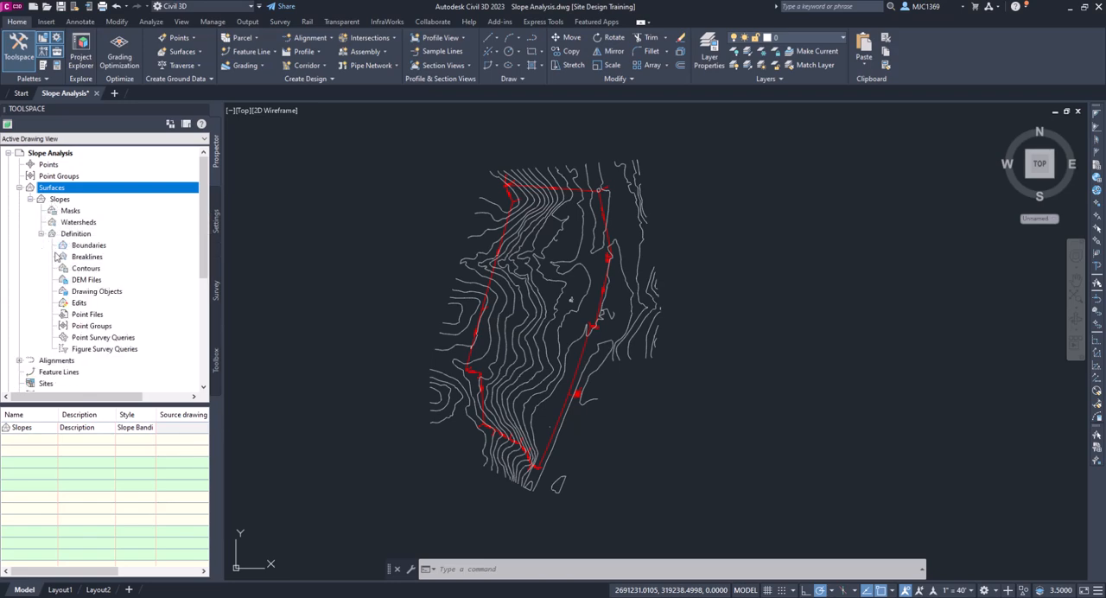
pyautogui.rightClick(87, 267)
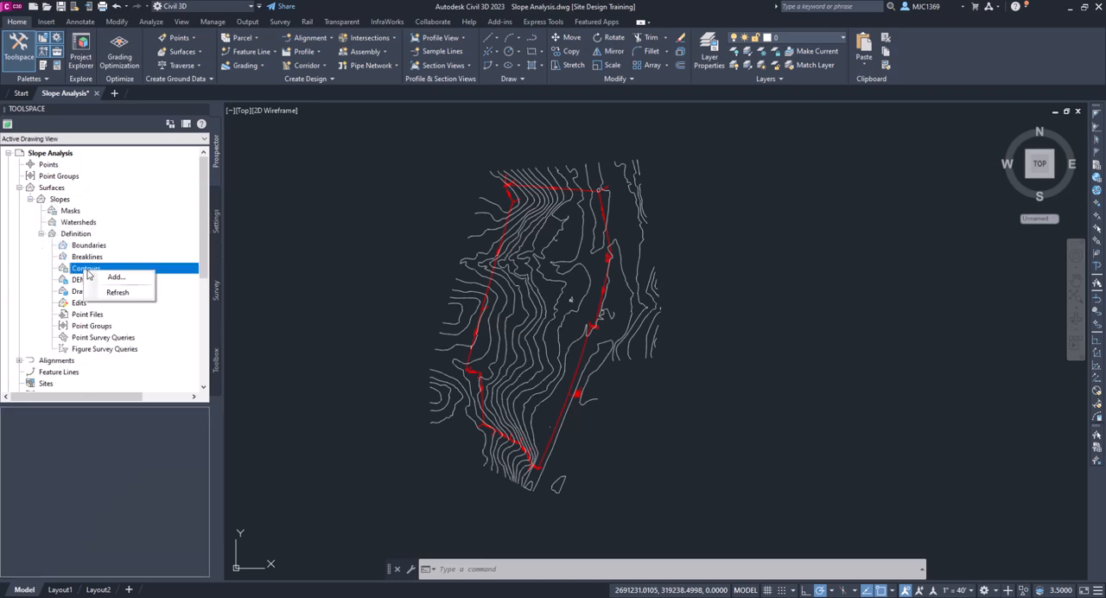
pyautogui.click(114, 276)
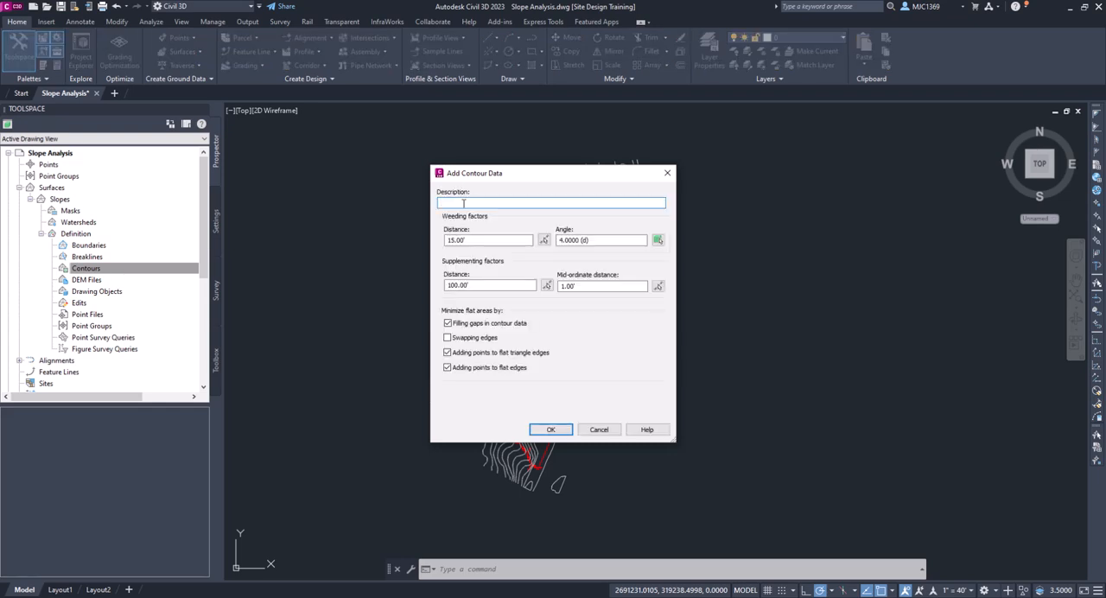
pyautogui.write('10f')
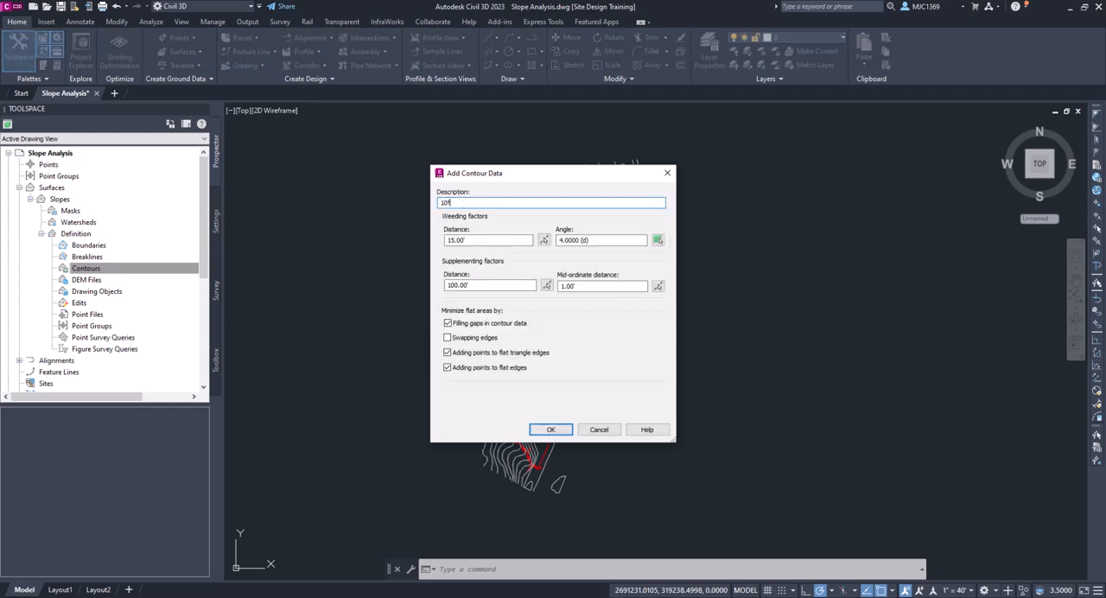
pyautogui.write('t Co')
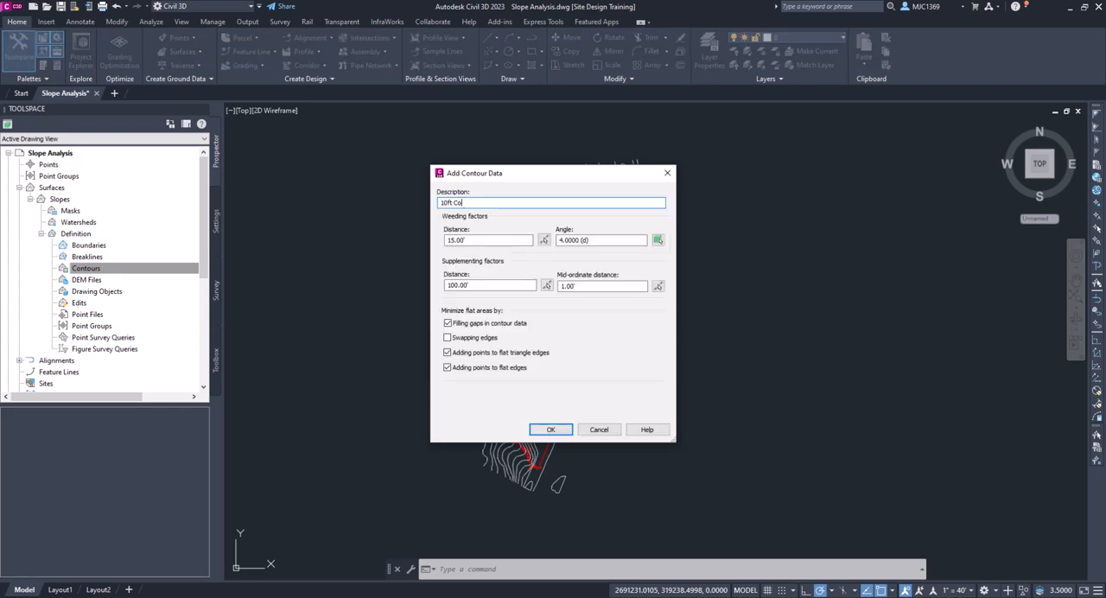
pyautogui.write('unt')
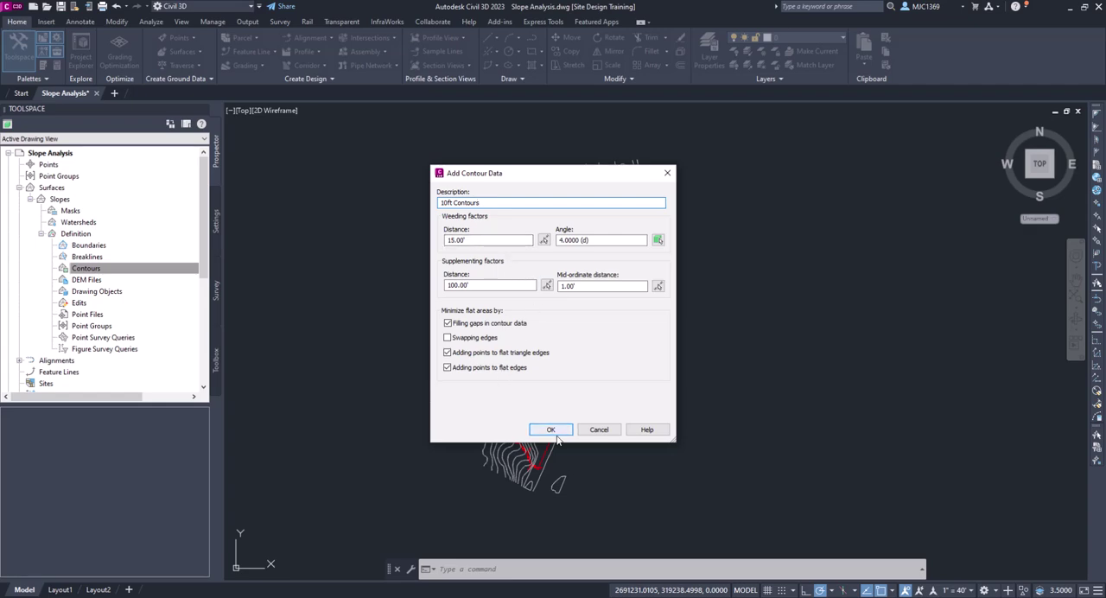
pyautogui.click(549, 430)
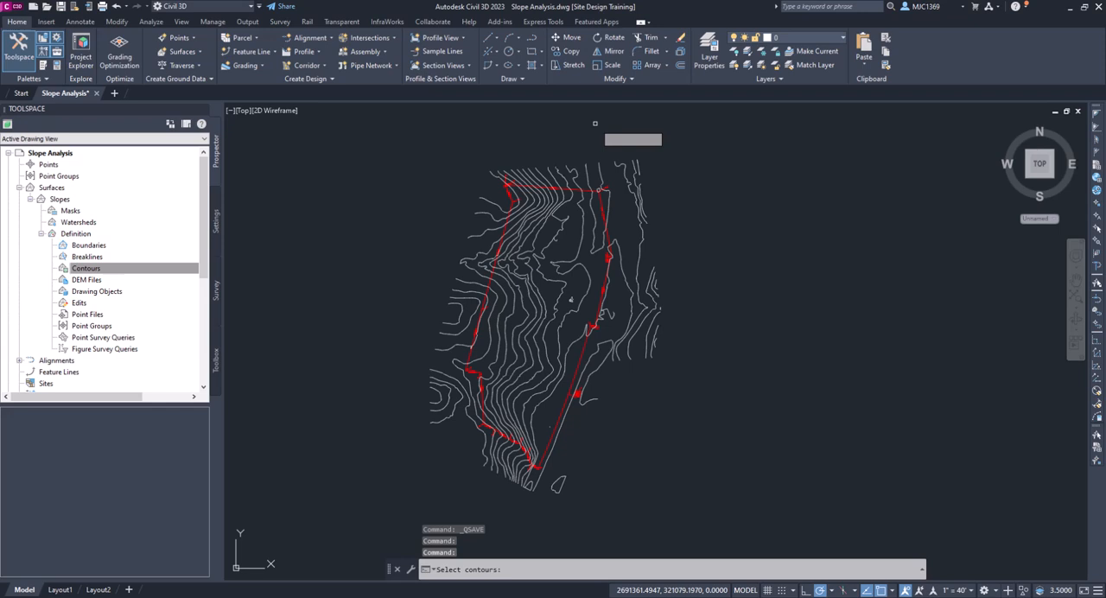
pyautogui.moveTo(405, 148)
pyautogui.write('10')
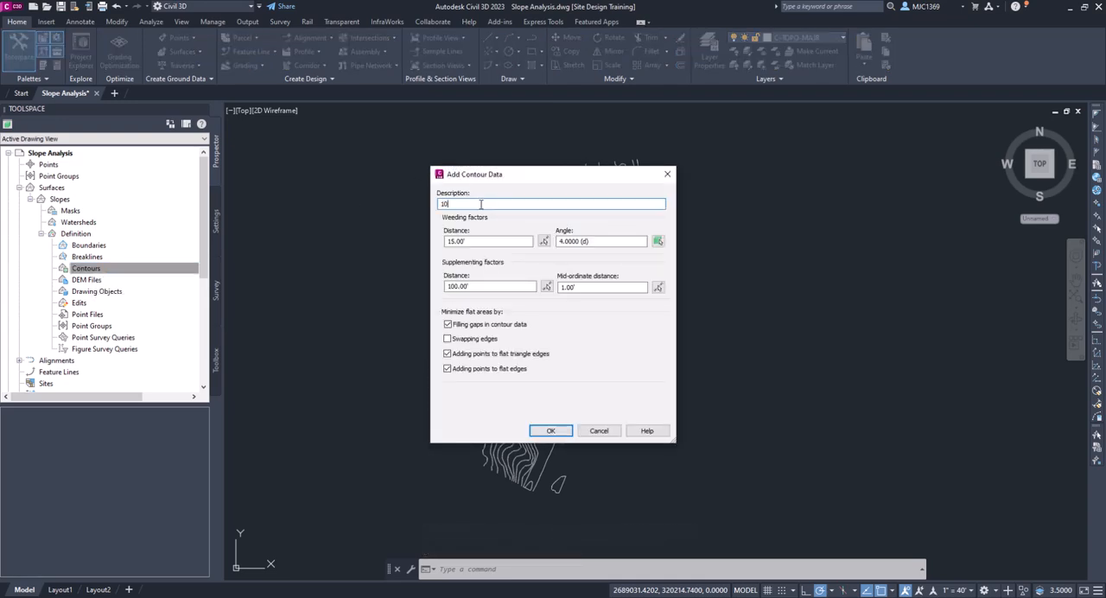
# Step: Confirm the 10ft Contours entry and window-select all contour lines to build the Slopes surface
pyautogui.write('ft Contours')
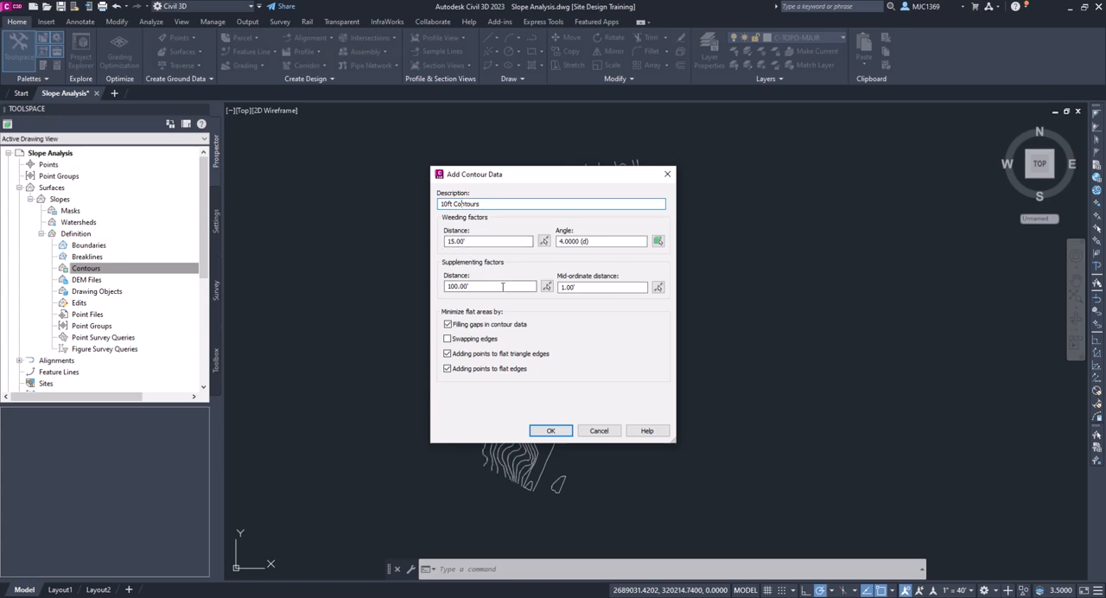
pyautogui.click(549, 430)
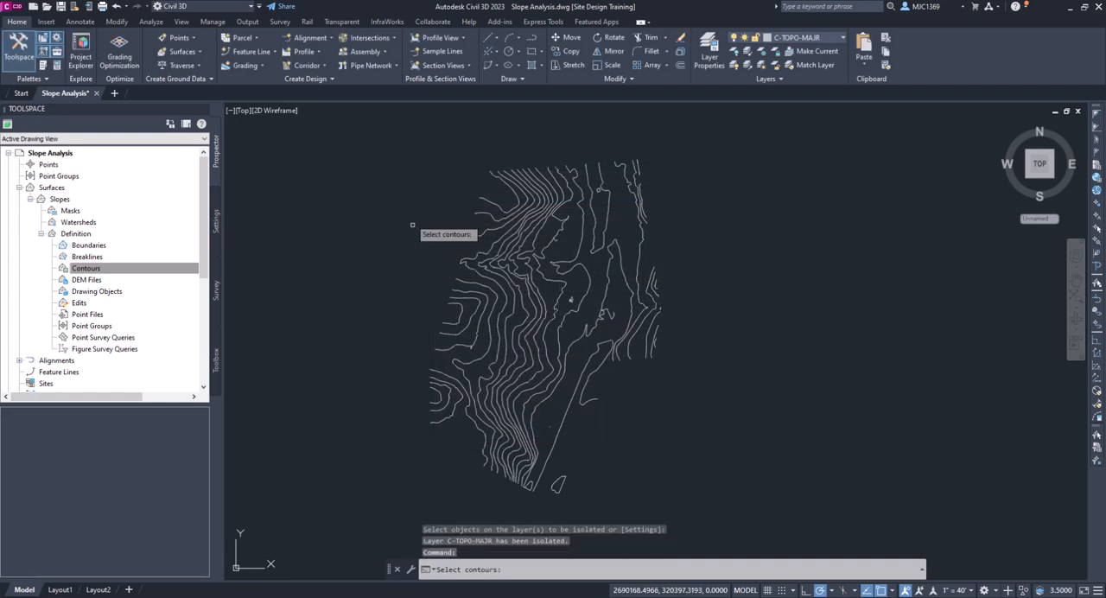
pyautogui.moveTo(412, 221); pyautogui.dragTo(698, 501)
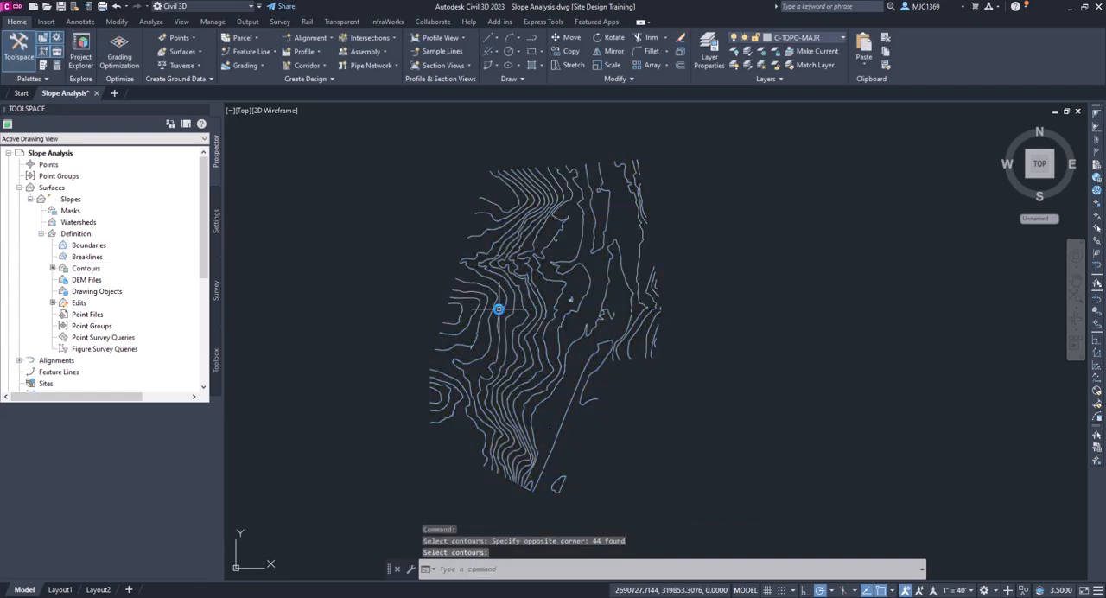
pyautogui.click(86, 268)
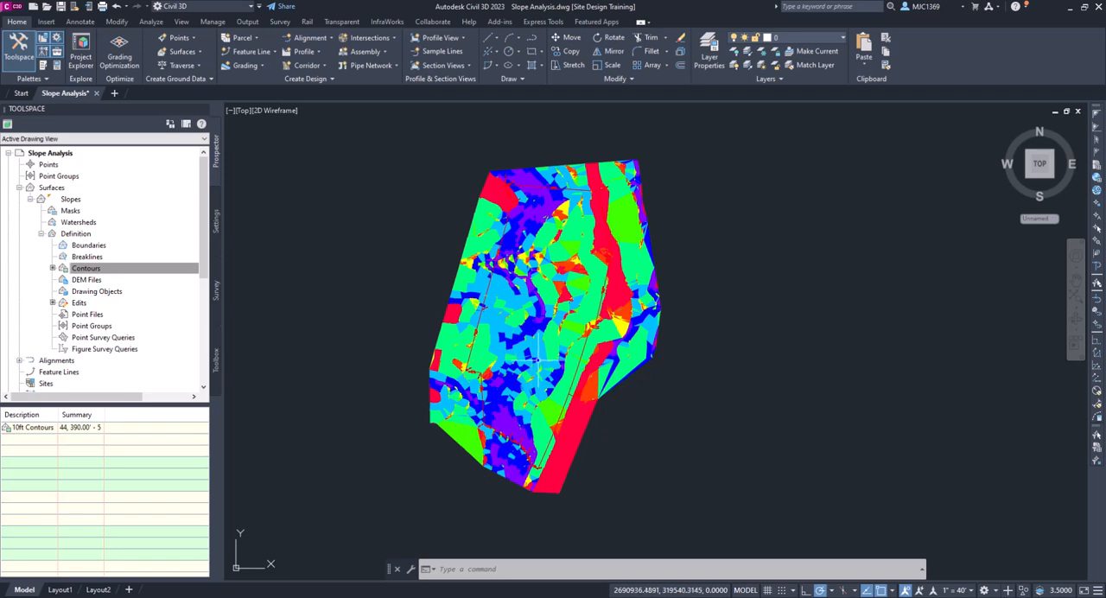
pyautogui.moveTo(537, 361)
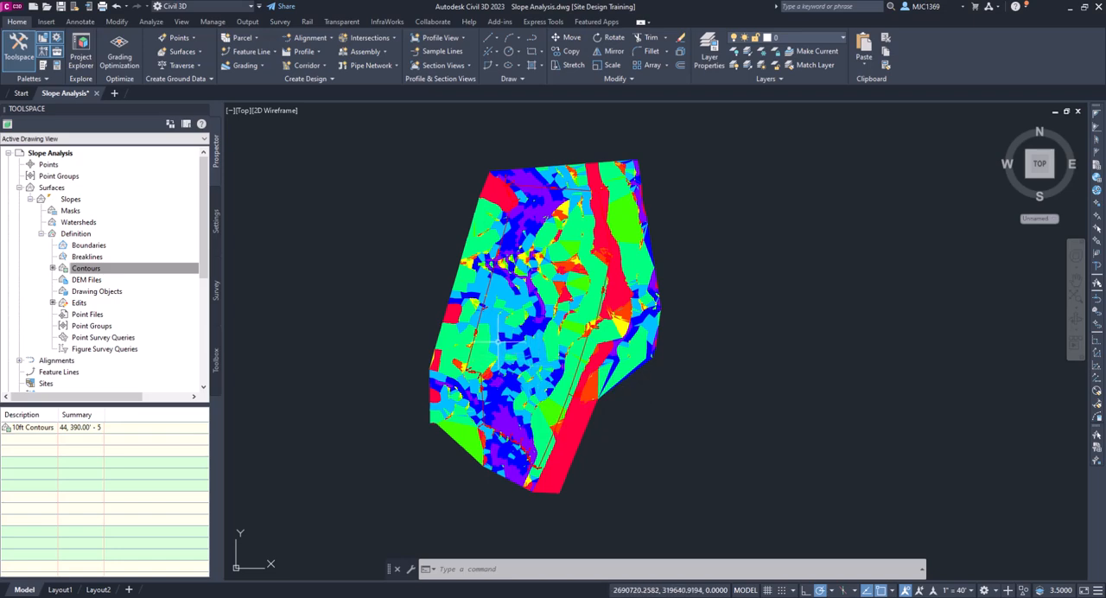
# Step: Add an outer boundary named Property with Non-destructive breakline off to clip the Slopes surface
pyautogui.rightClick(88, 245)
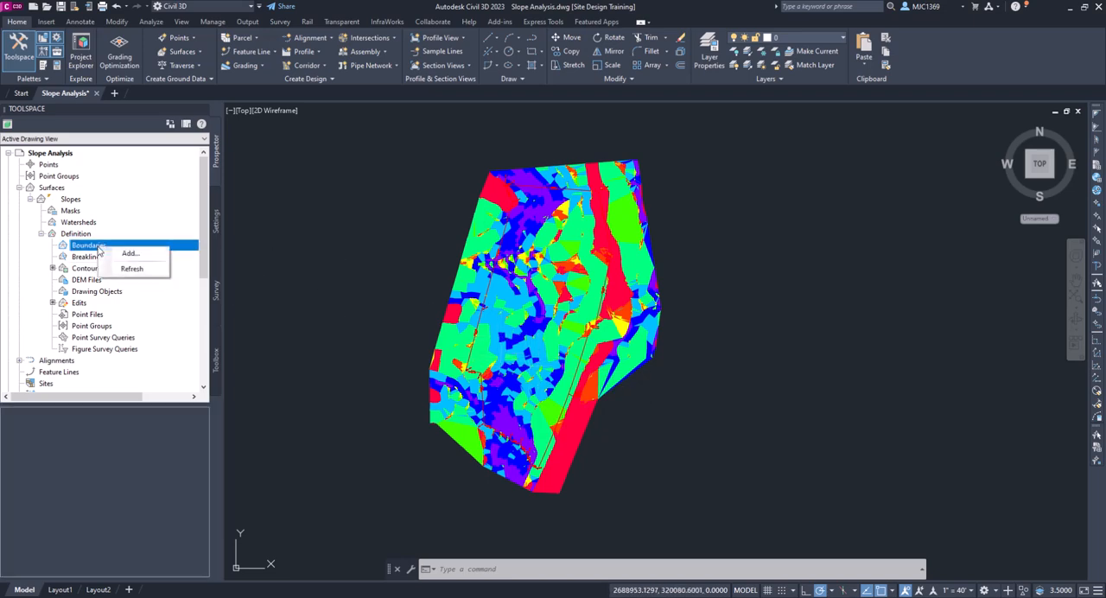
pyautogui.click(131, 252)
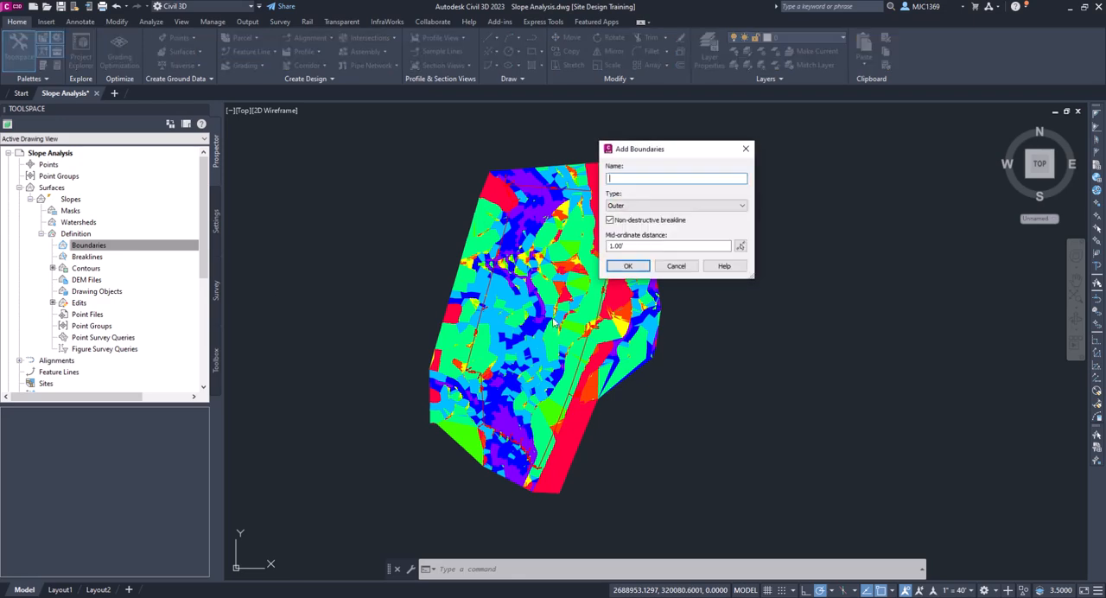
pyautogui.write('P')
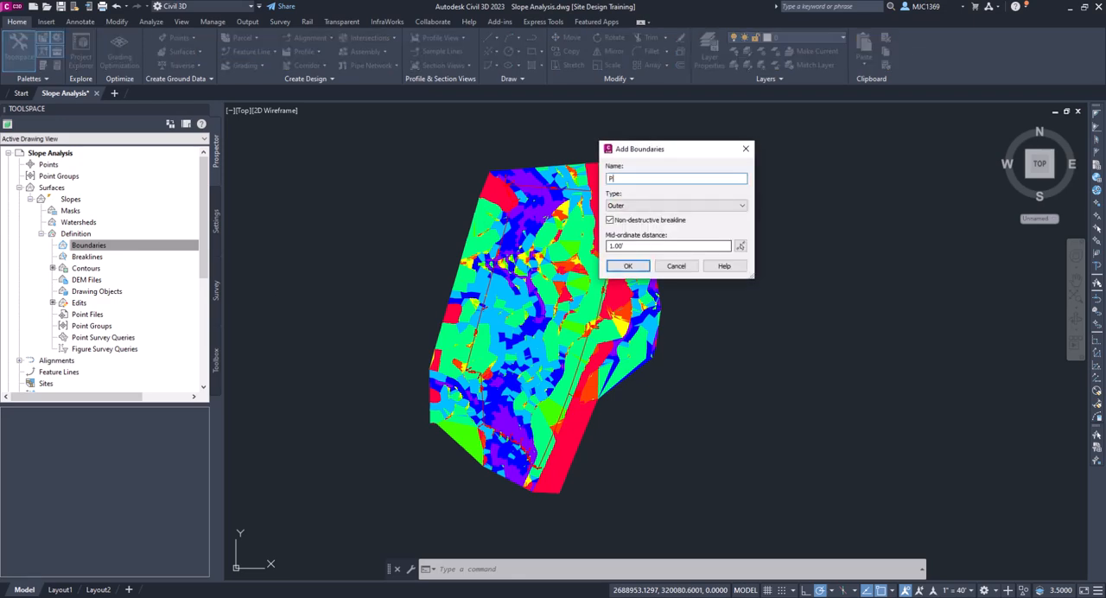
pyautogui.write('roperty')
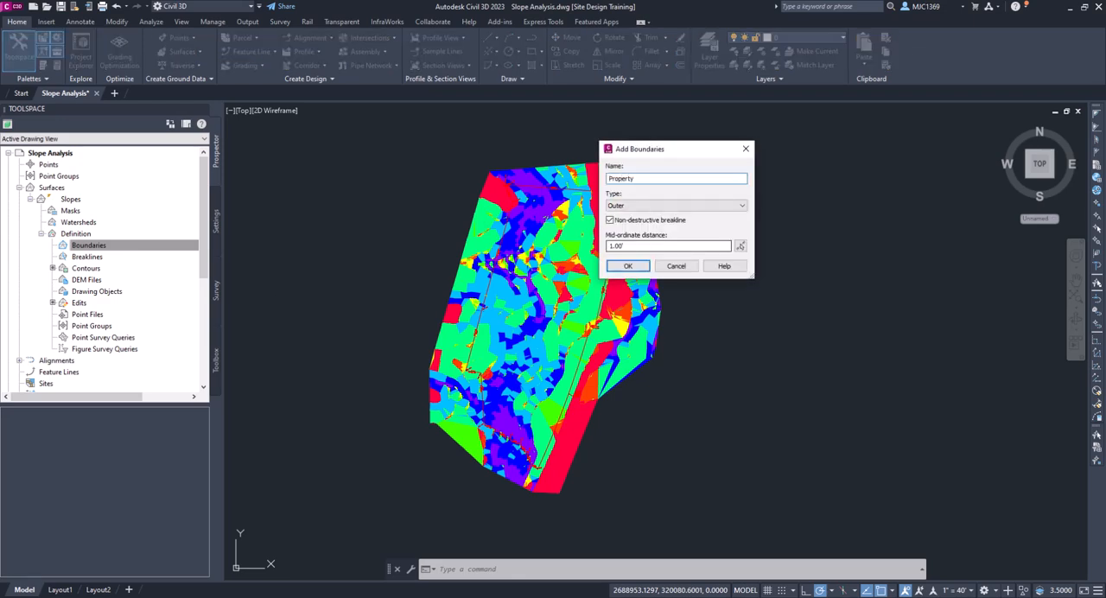
pyautogui.click(674, 205)
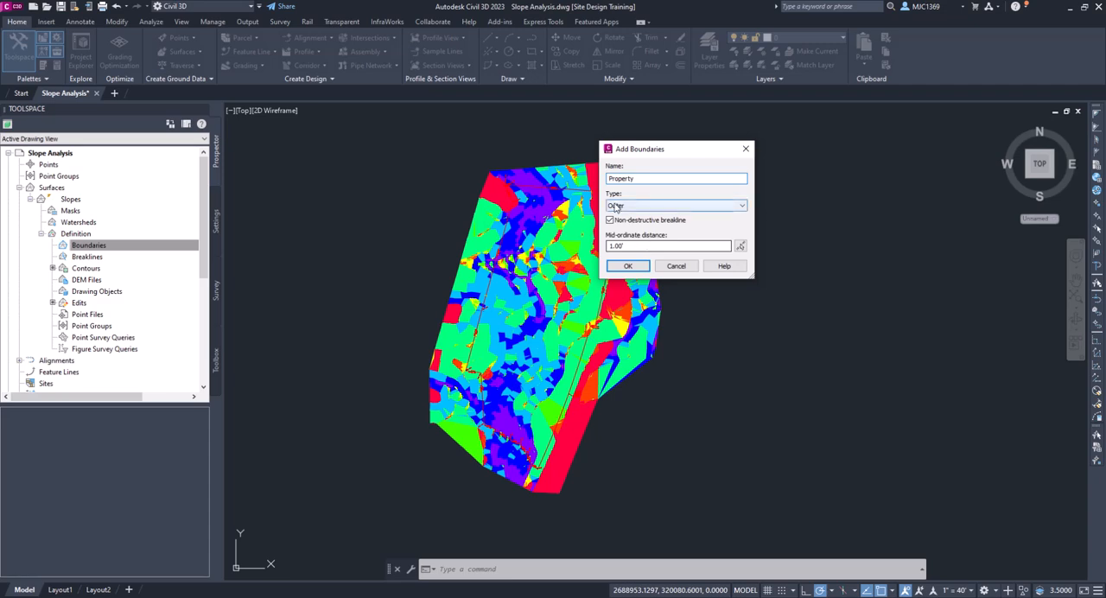
pyautogui.click(673, 203)
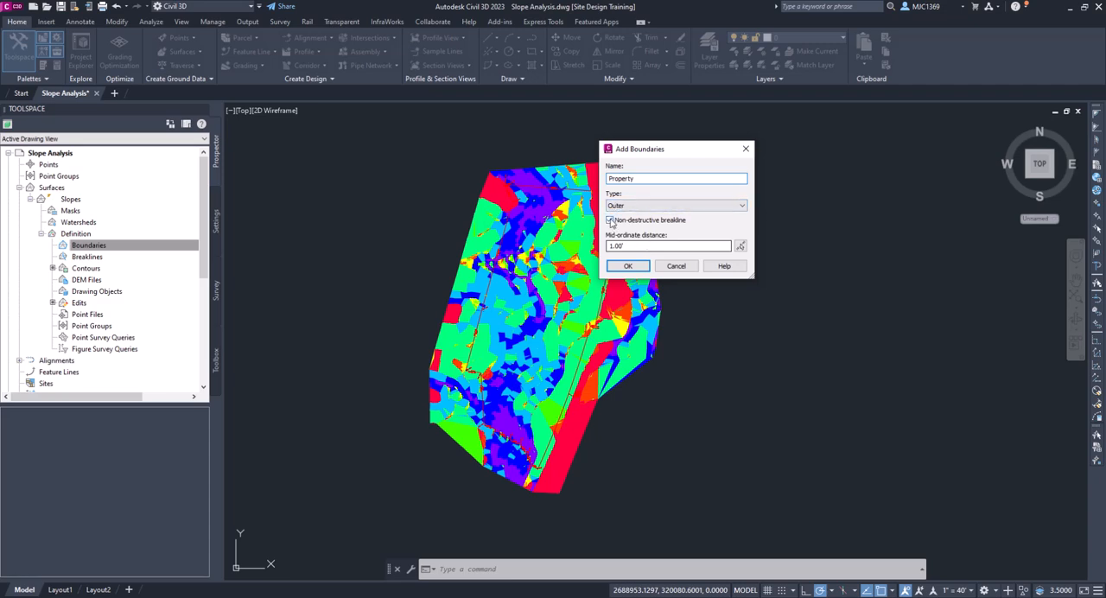
pyautogui.click(676, 178)
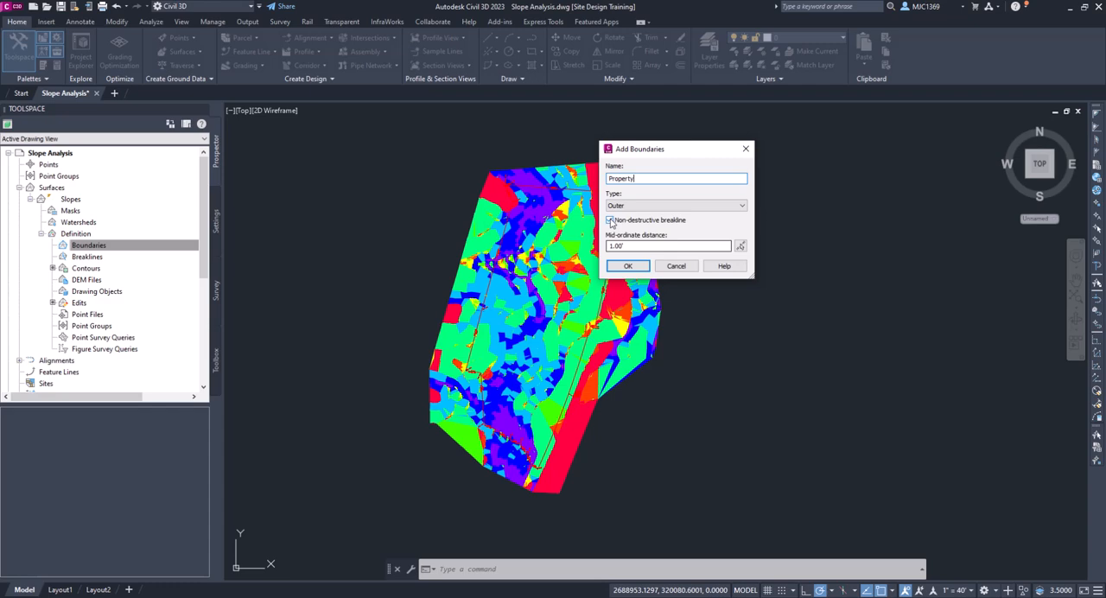
pyautogui.click(610, 219)
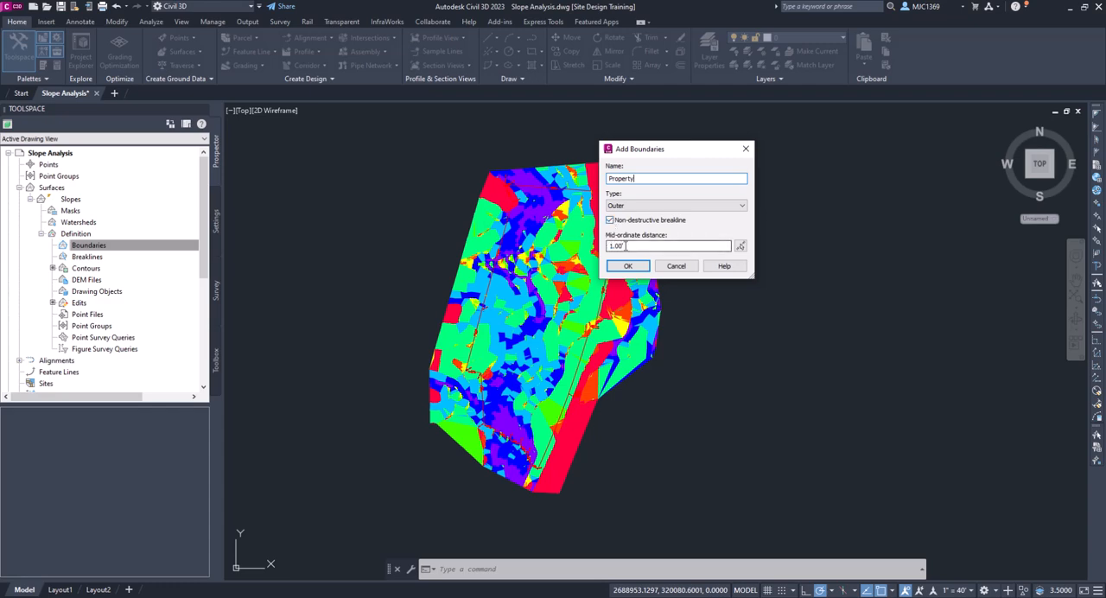
pyautogui.click(627, 266)
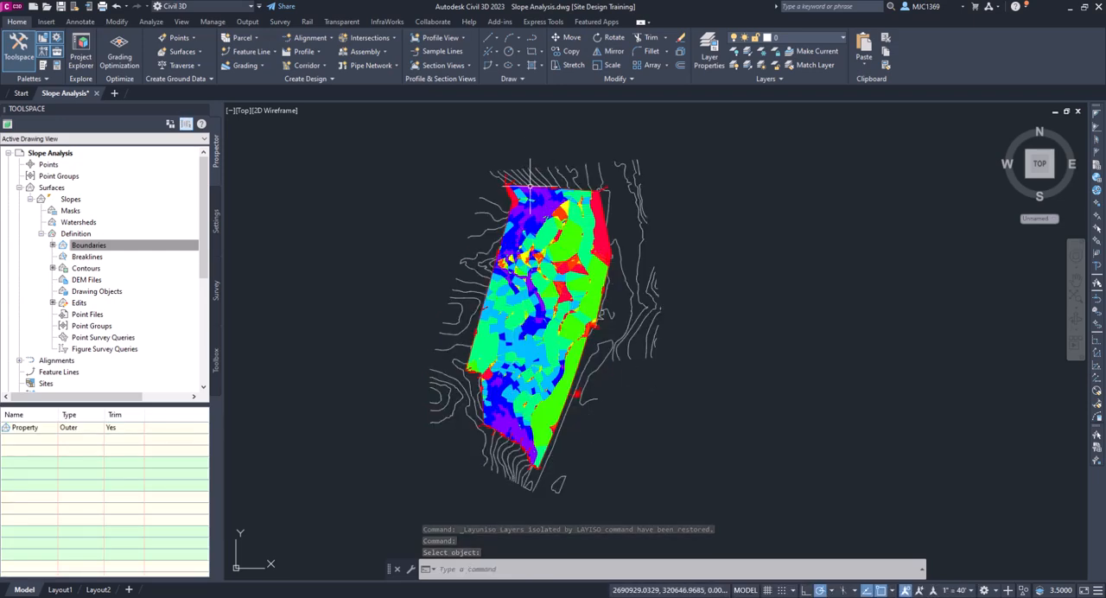
pyautogui.moveTo(532, 193)
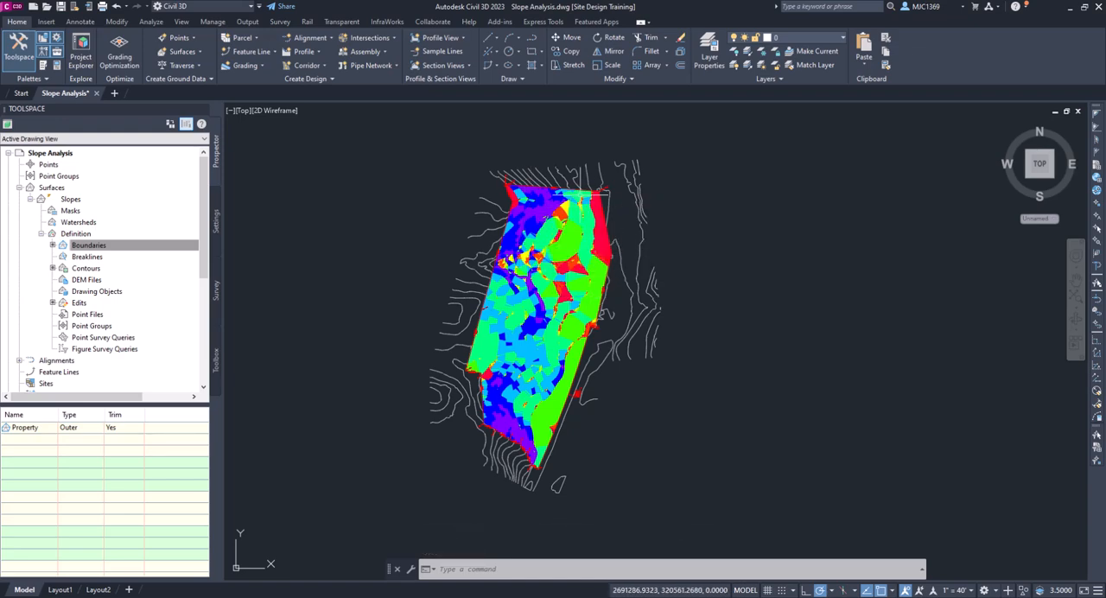
pyautogui.moveTo(480, 295)
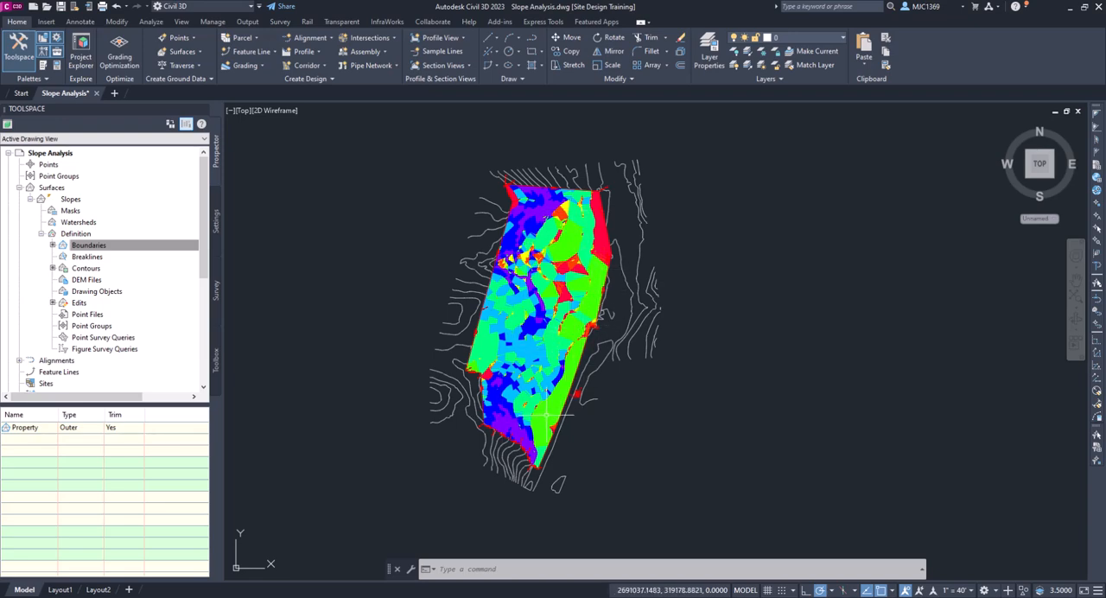
pyautogui.moveTo(525, 370)
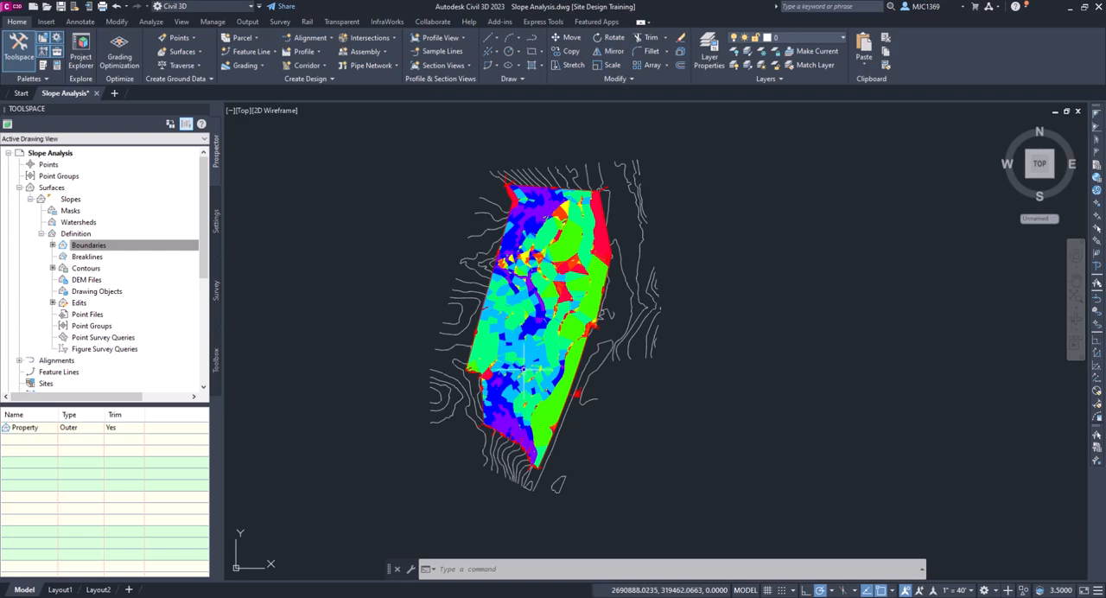
pyautogui.moveTo(504, 306)
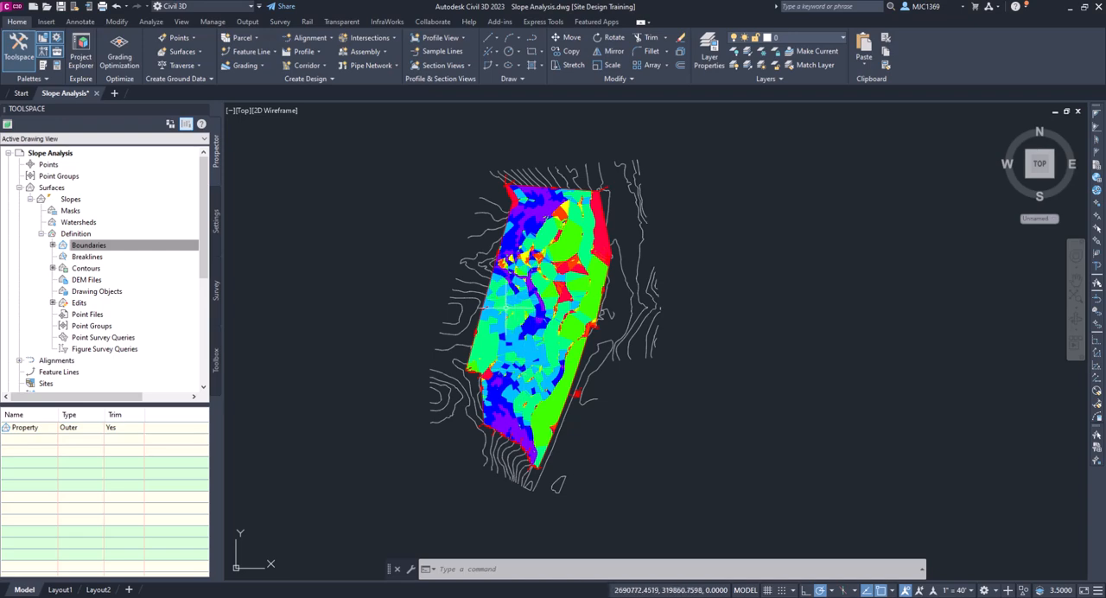
# Step: Select the Slopes surface and bring up its Surface Properties dialog
pyautogui.click(518, 302)
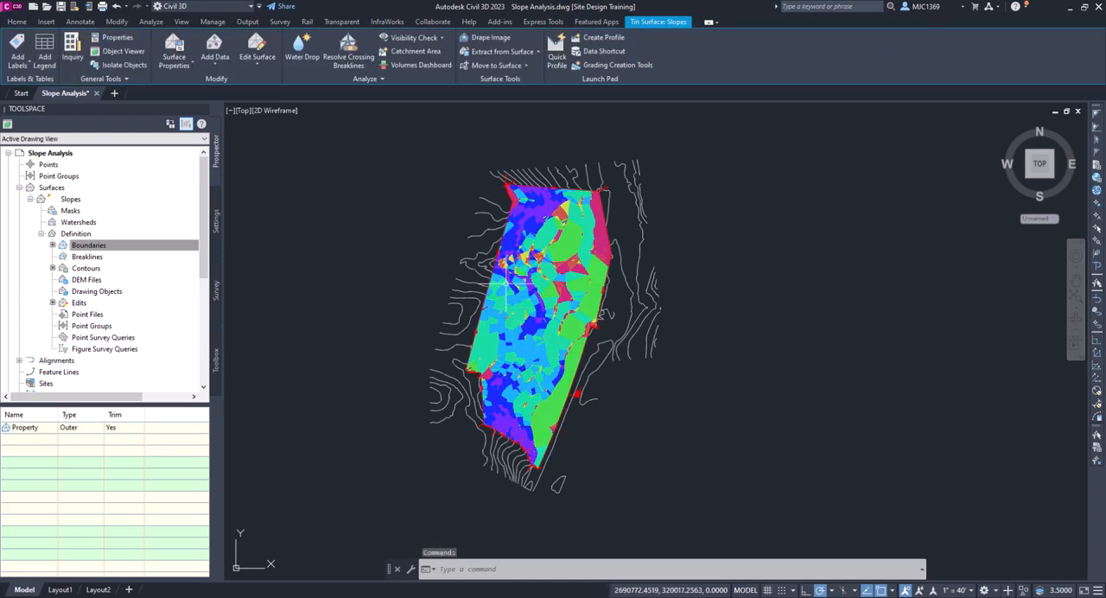
pyautogui.moveTo(418, 174)
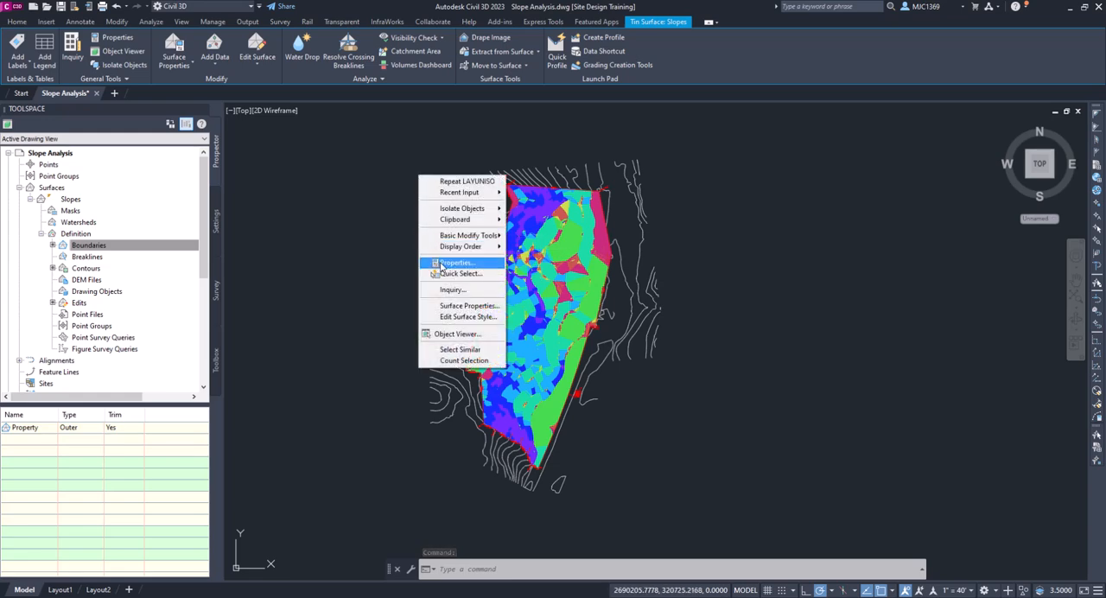
pyautogui.moveTo(470, 304)
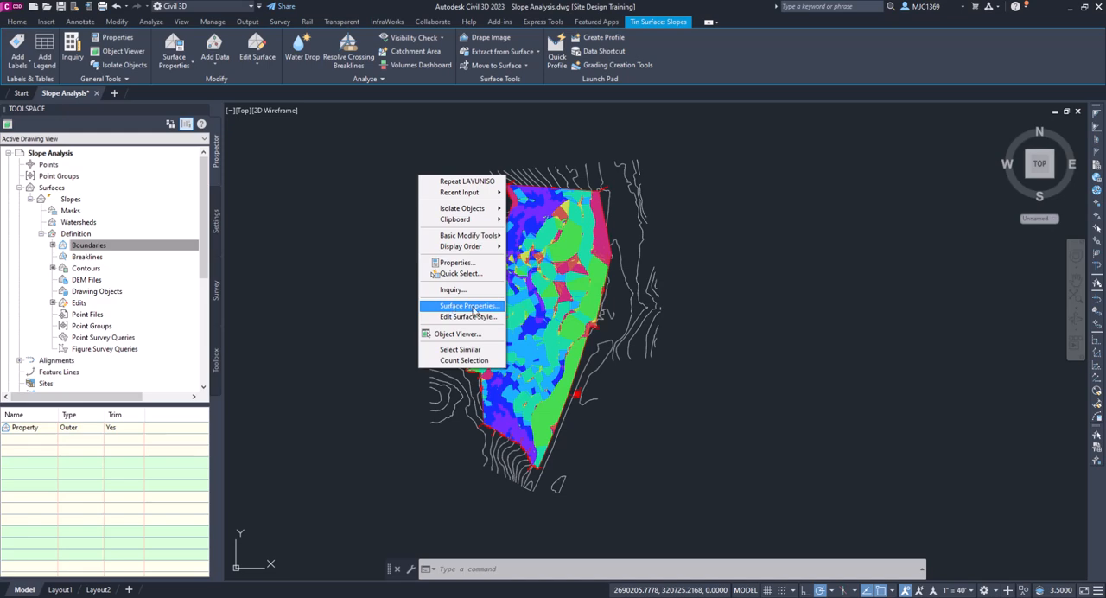
pyautogui.click(470, 305)
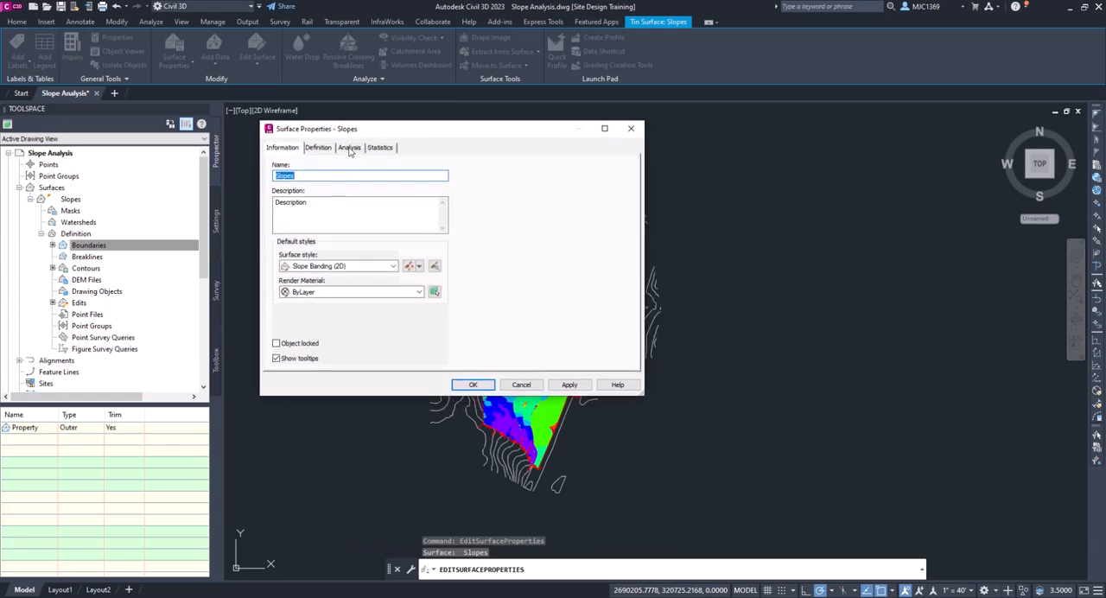
# Step: Run a Slope analysis with 4 ranges on the Analysis tab of the Slopes surface
pyautogui.click(349, 147)
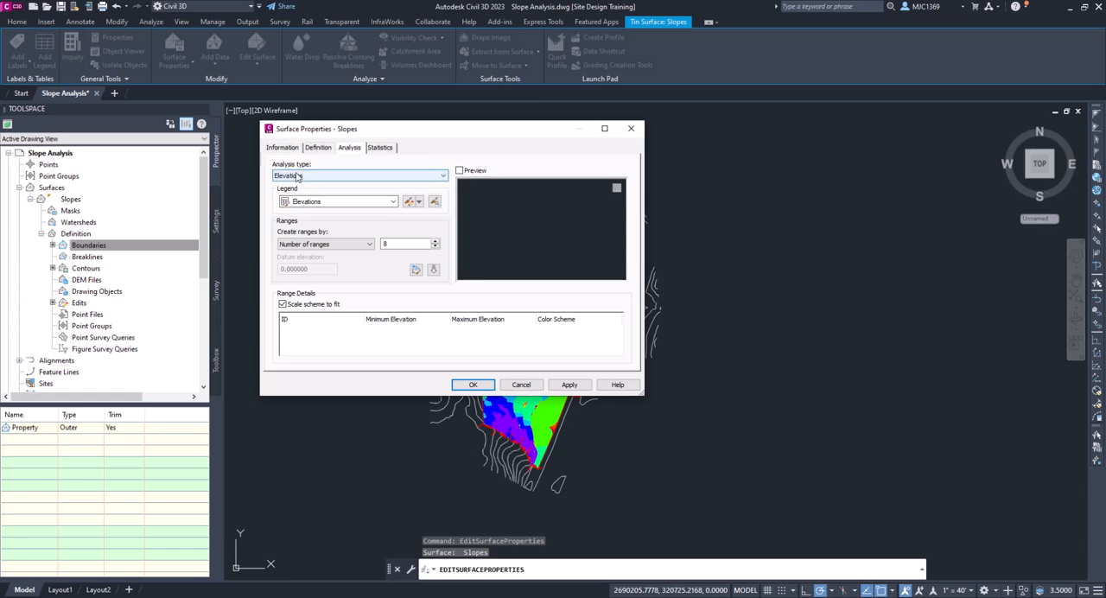
pyautogui.click(443, 176)
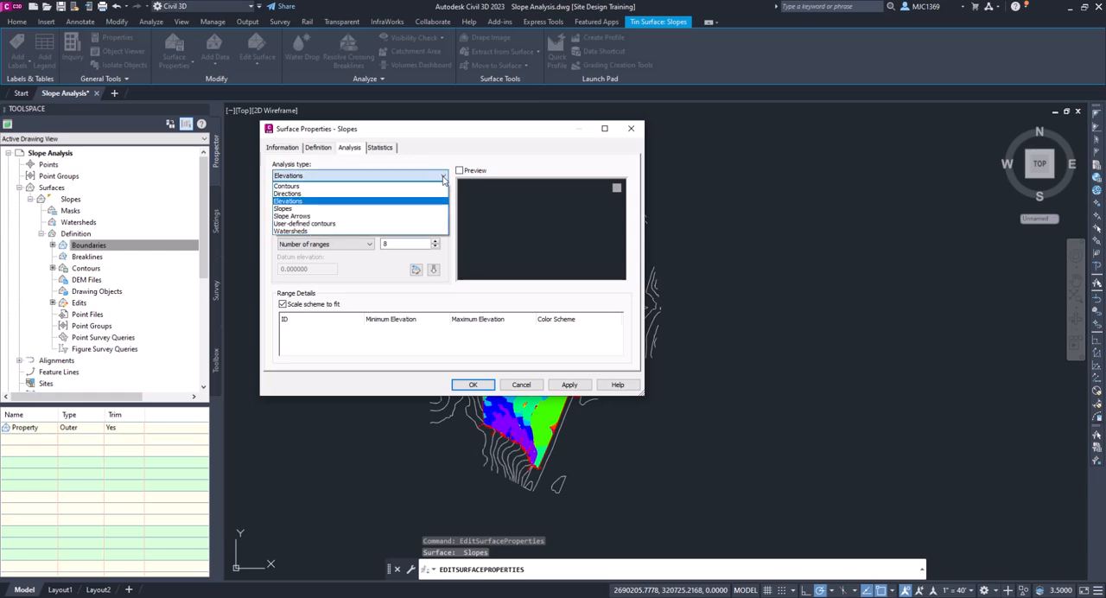
pyautogui.moveTo(284, 208)
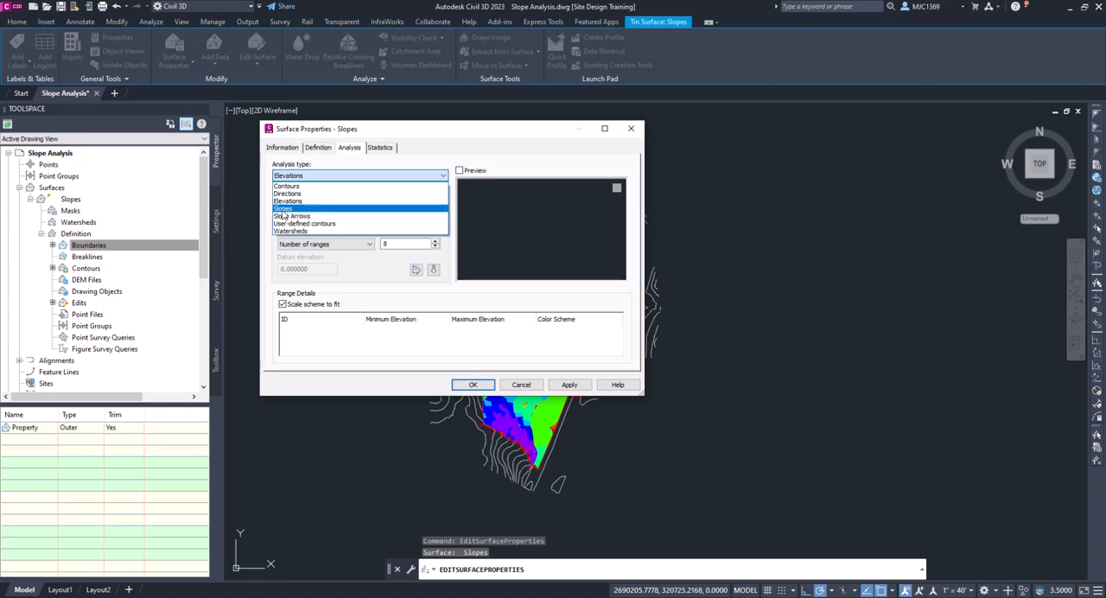
pyautogui.click(283, 207)
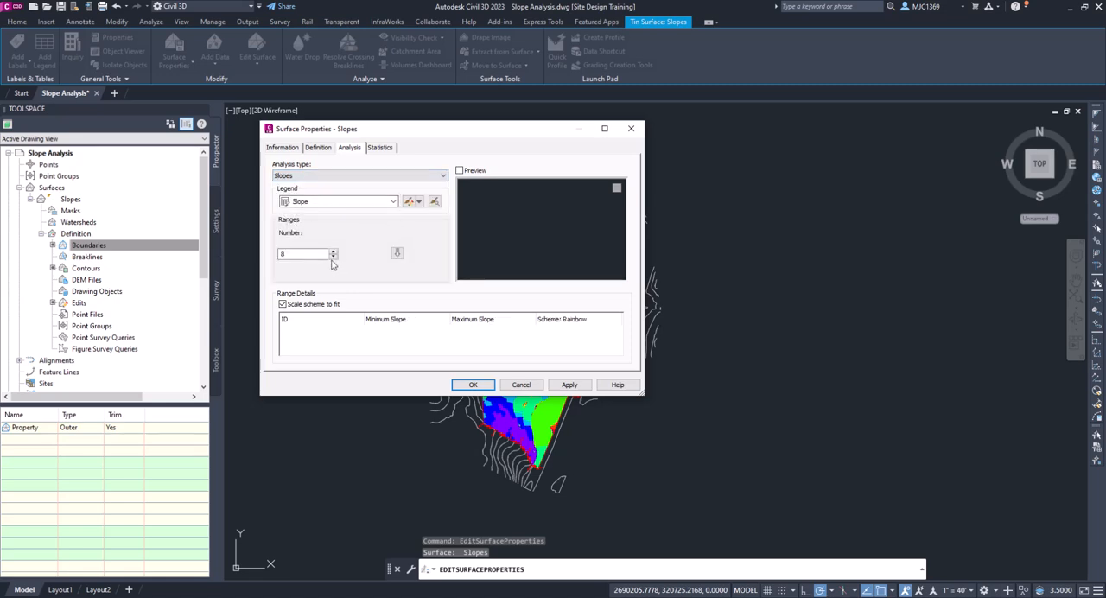
pyautogui.tripleClick(303, 252)
pyautogui.write('4')
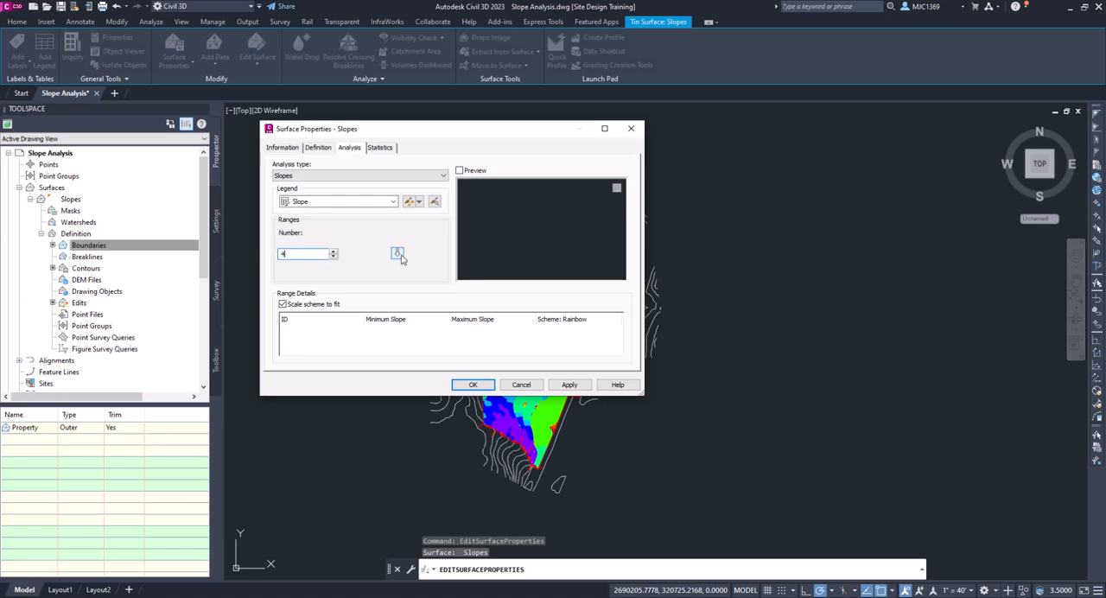
pyautogui.moveTo(397, 254)
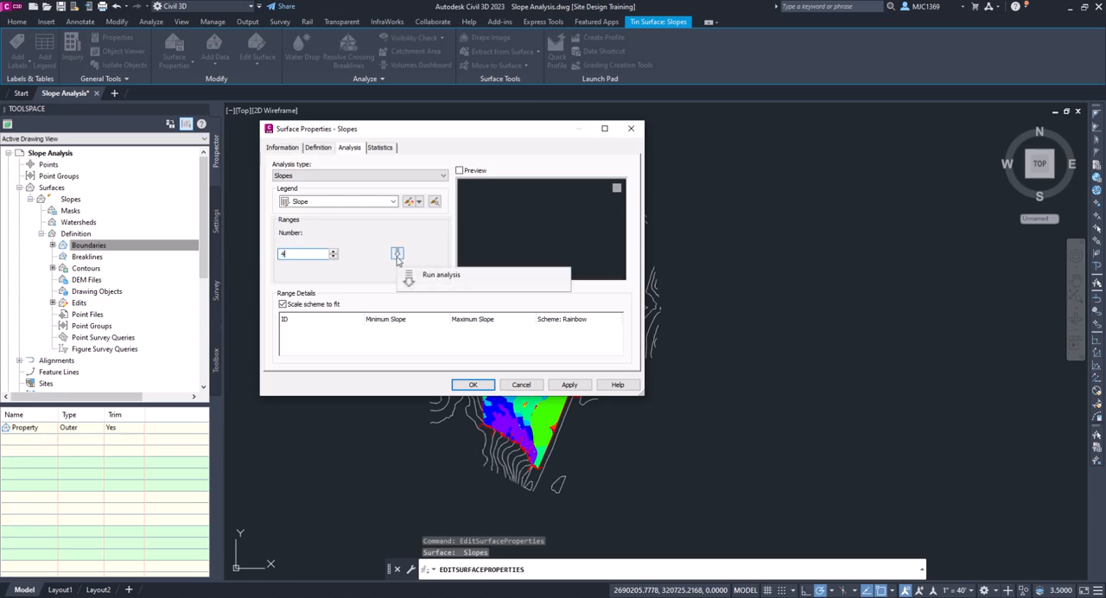
pyautogui.click(397, 252)
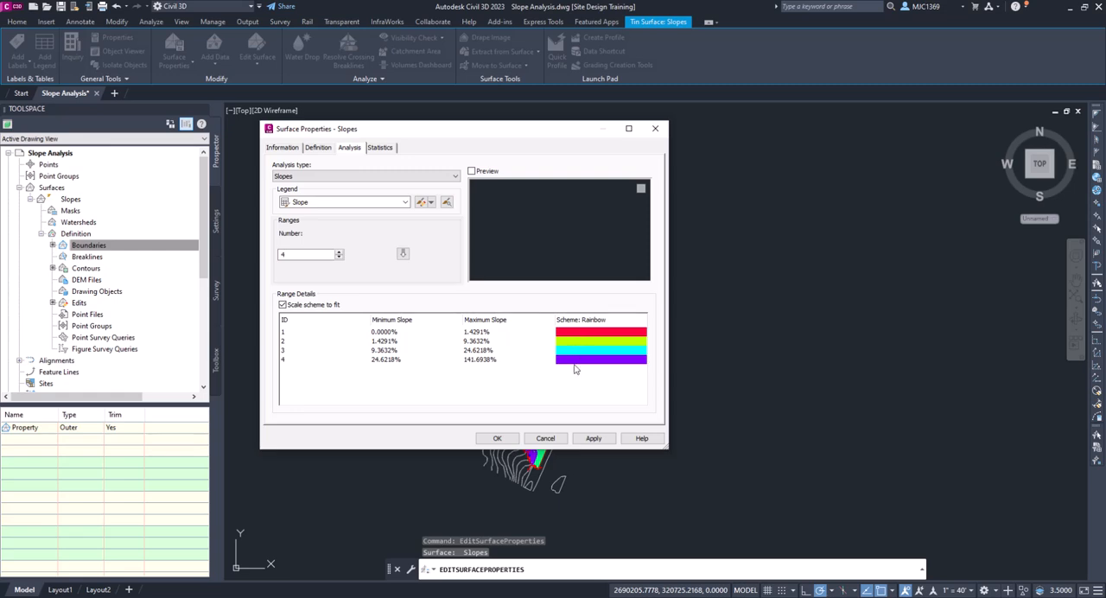
pyautogui.moveTo(501, 335)
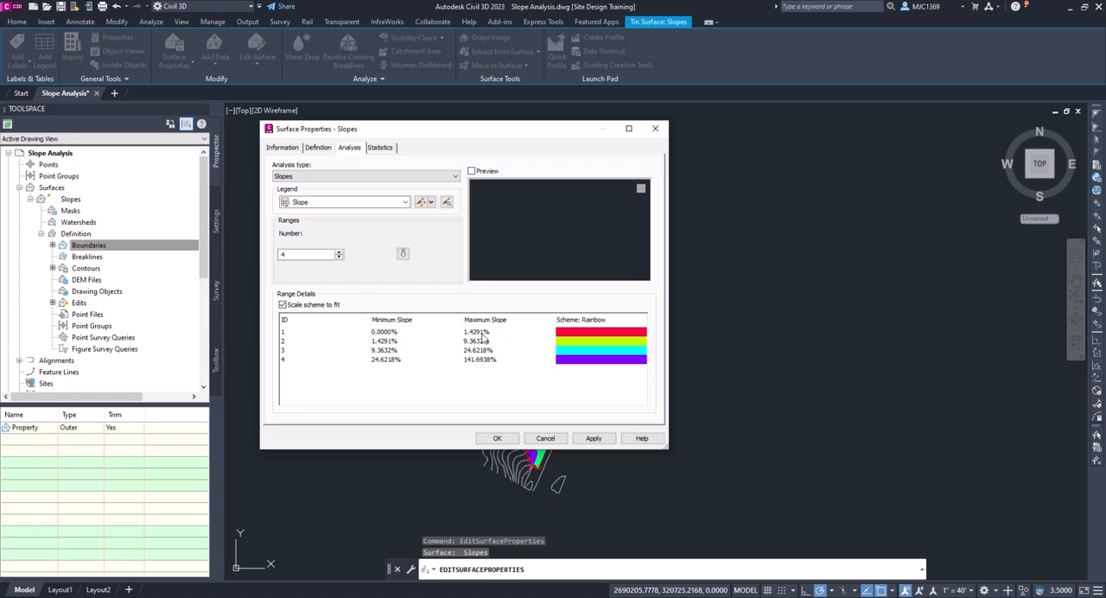
# Step: Set the first band's maximum slope to 15% and colour it green
pyautogui.doubleClick(477, 331)
pyautogui.write('15.0000')
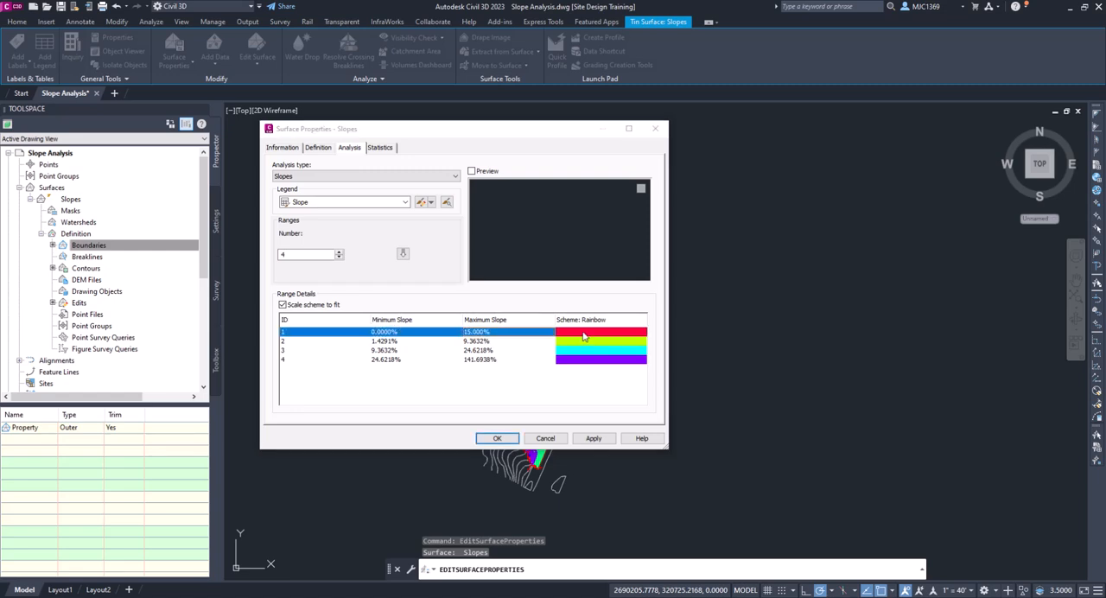
pyautogui.click(601, 332)
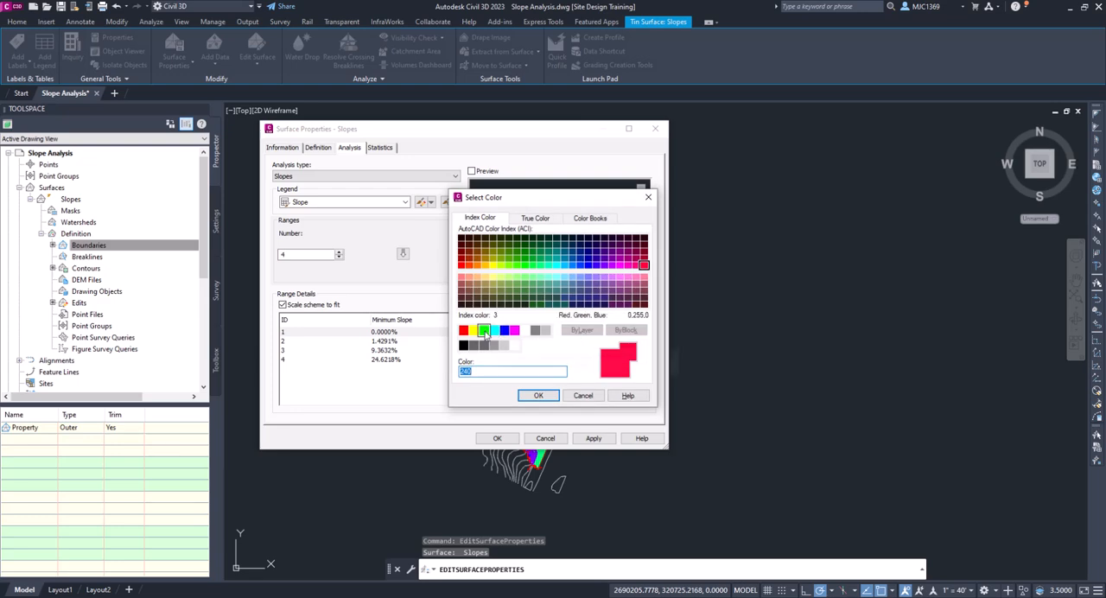
pyautogui.moveTo(483, 332)
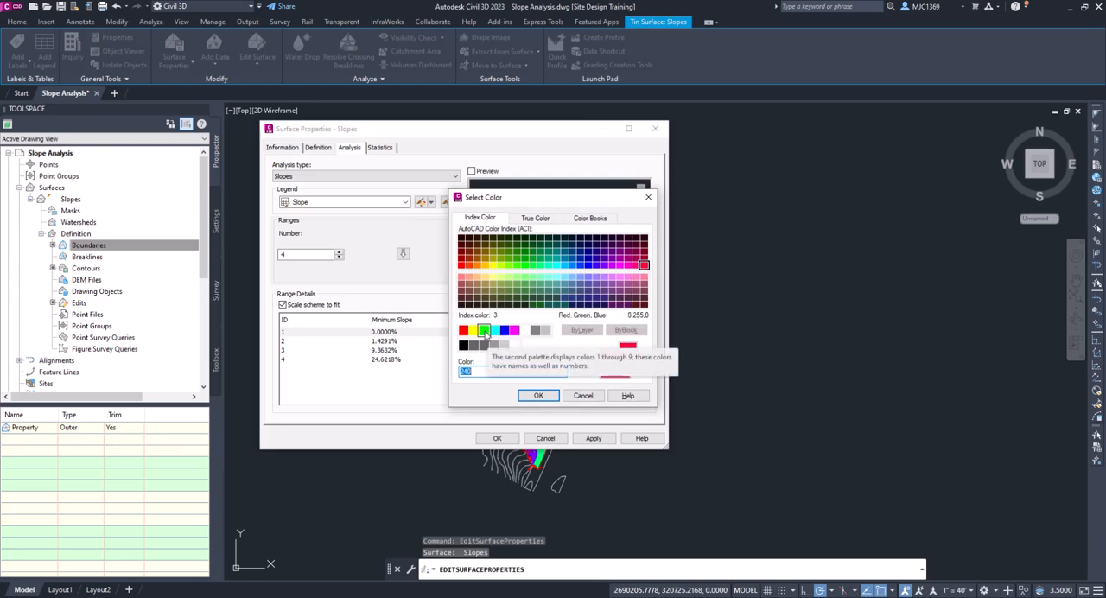
pyautogui.click(539, 394)
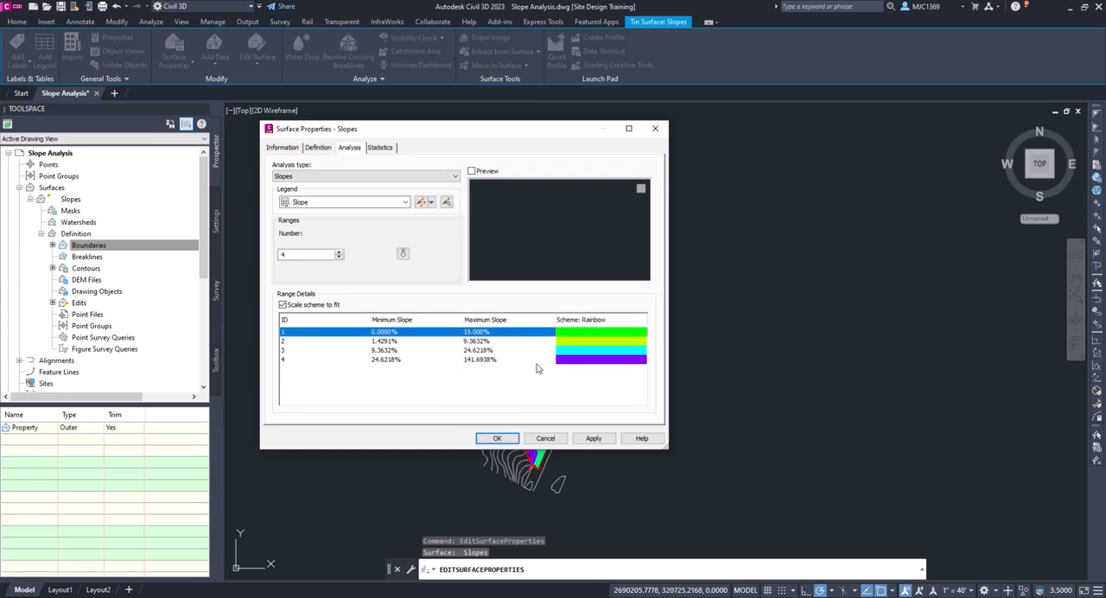
pyautogui.click(383, 340)
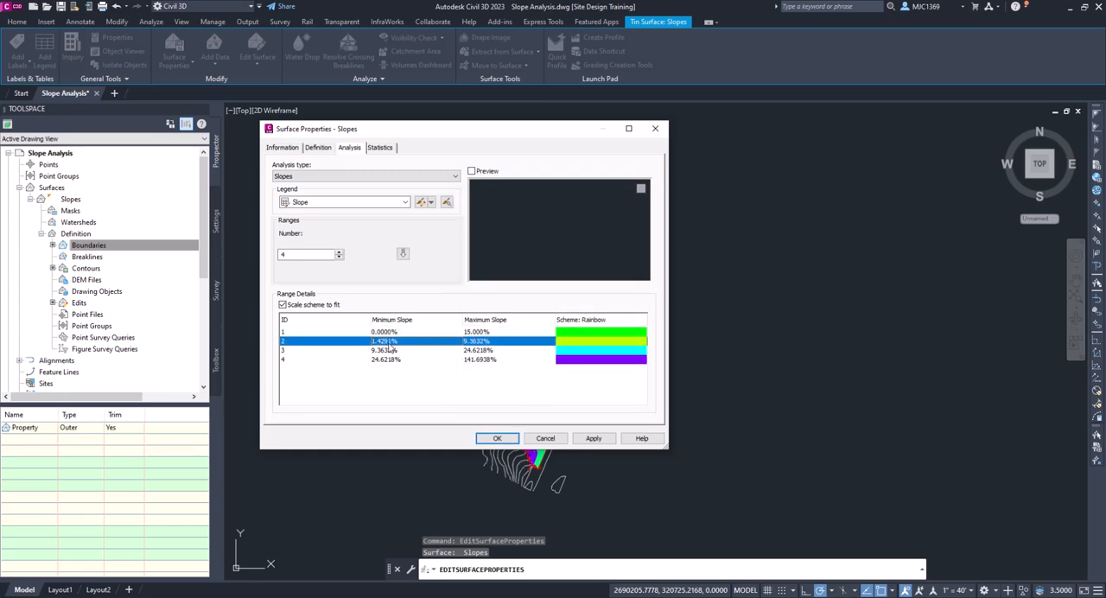
# Step: Set the remaining band limits so ranges break at 15, 25 and 50 percent
pyautogui.doubleClick(384, 341)
pyautogui.write('15')
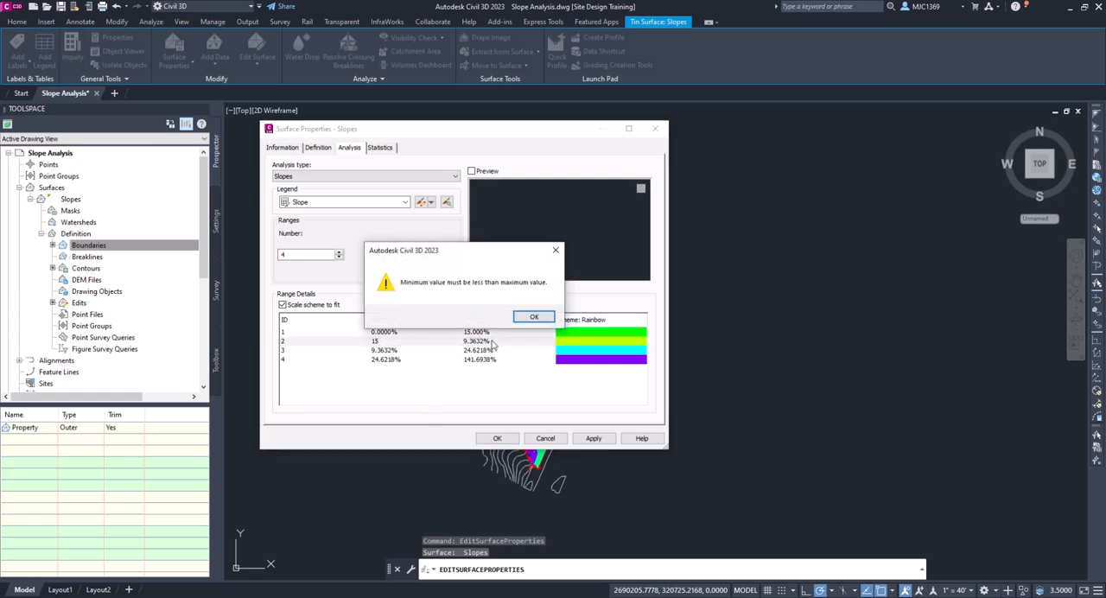
pyautogui.click(532, 316)
pyautogui.write('25')
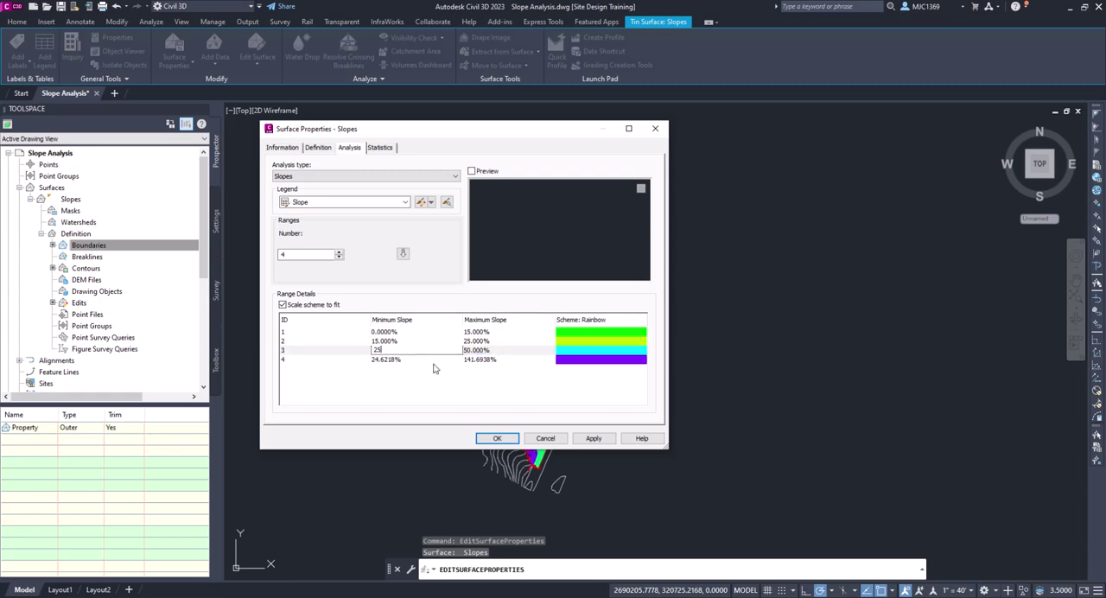
pyautogui.doubleClick(387, 360)
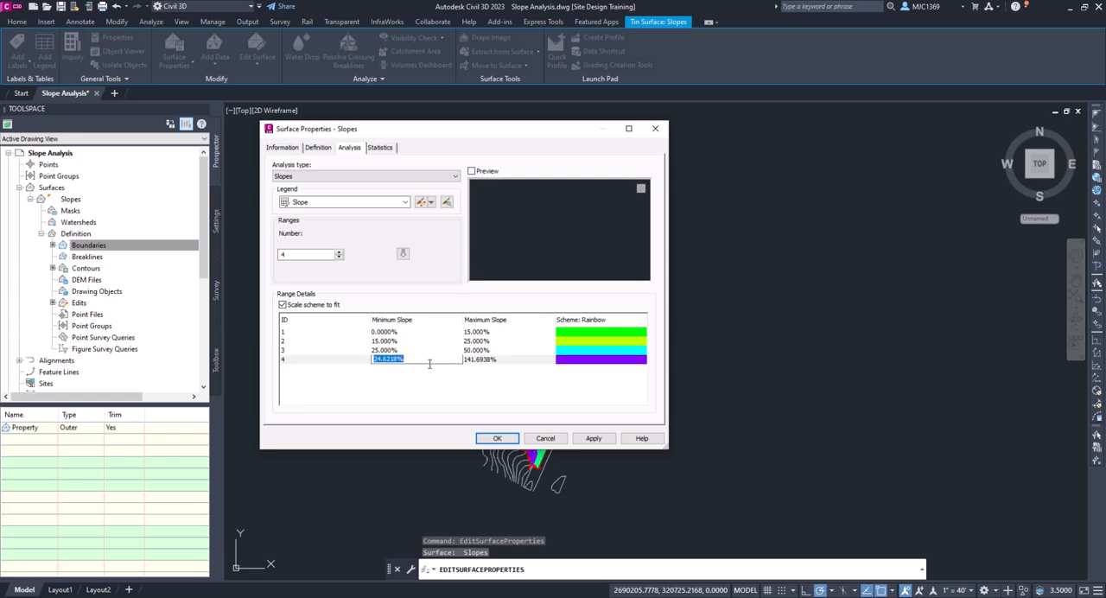
pyautogui.write('50.0000%')
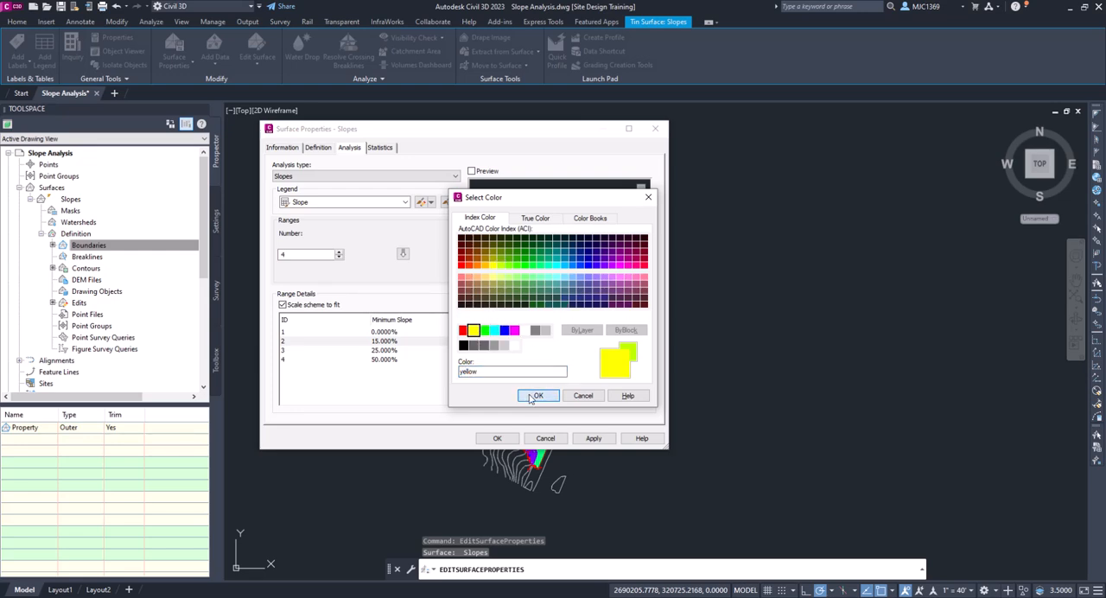
# Step: Colour the second, third and fourth bands yellow, orange (index 30) and red
pyautogui.click(537, 394)
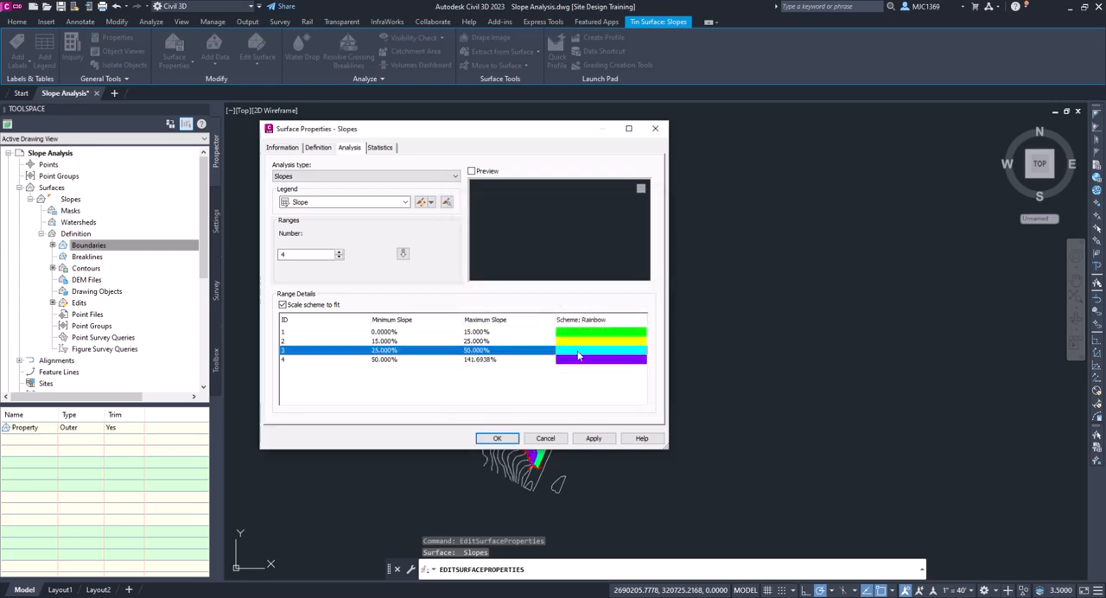
pyautogui.click(601, 351)
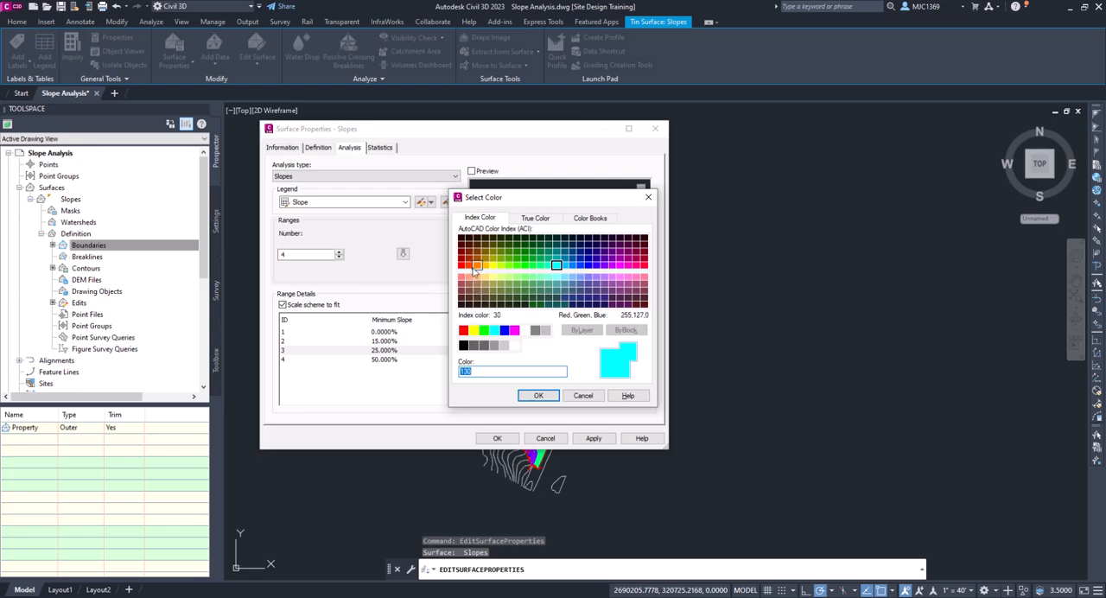
pyautogui.click(477, 266)
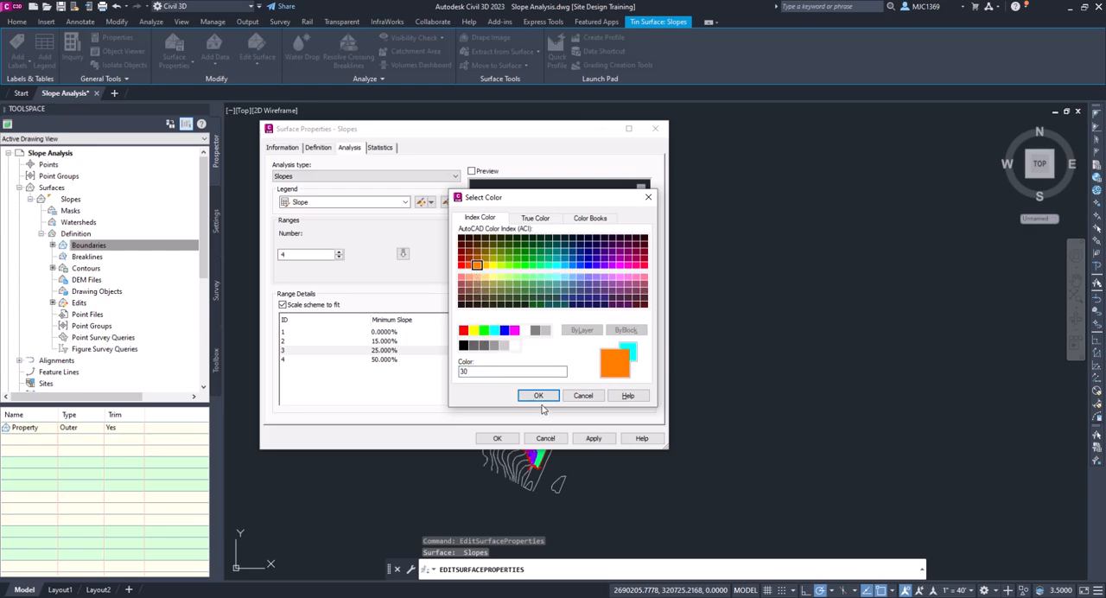
pyautogui.click(537, 394)
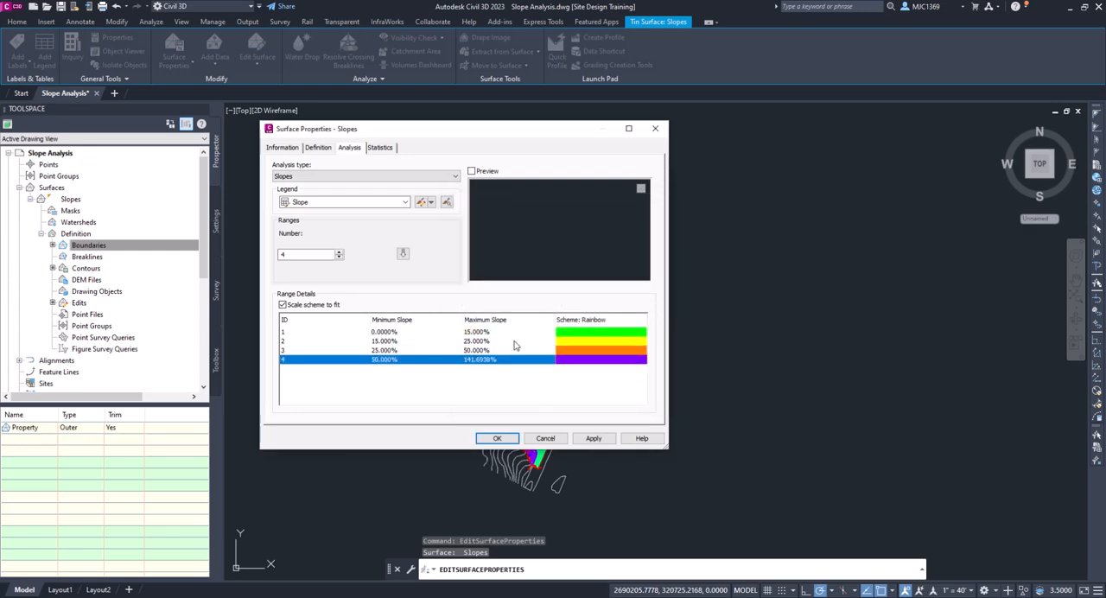
pyautogui.click(601, 359)
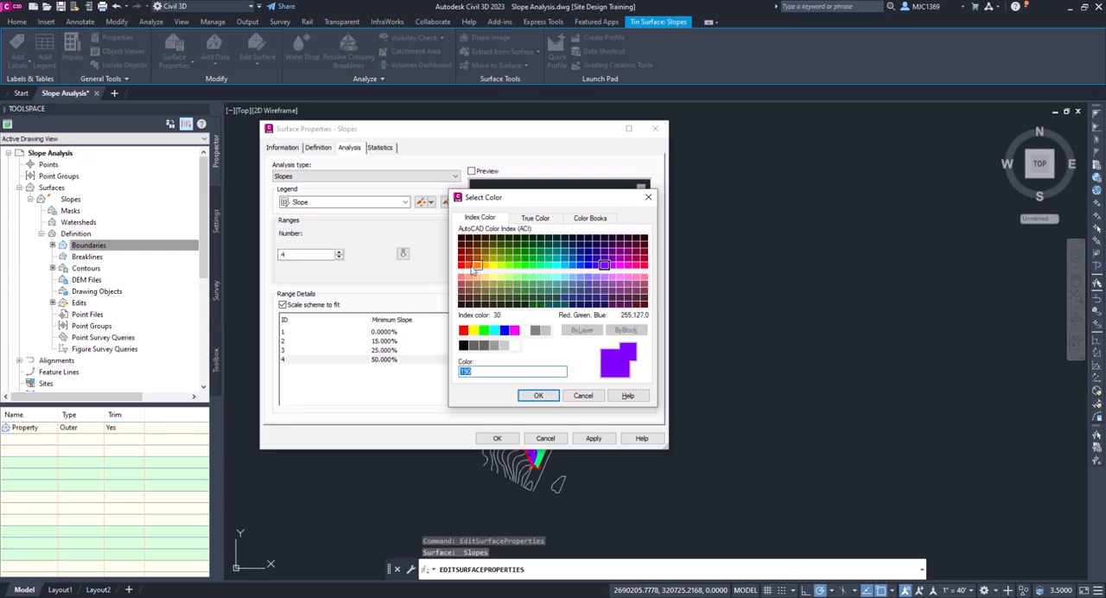
pyautogui.click(462, 330)
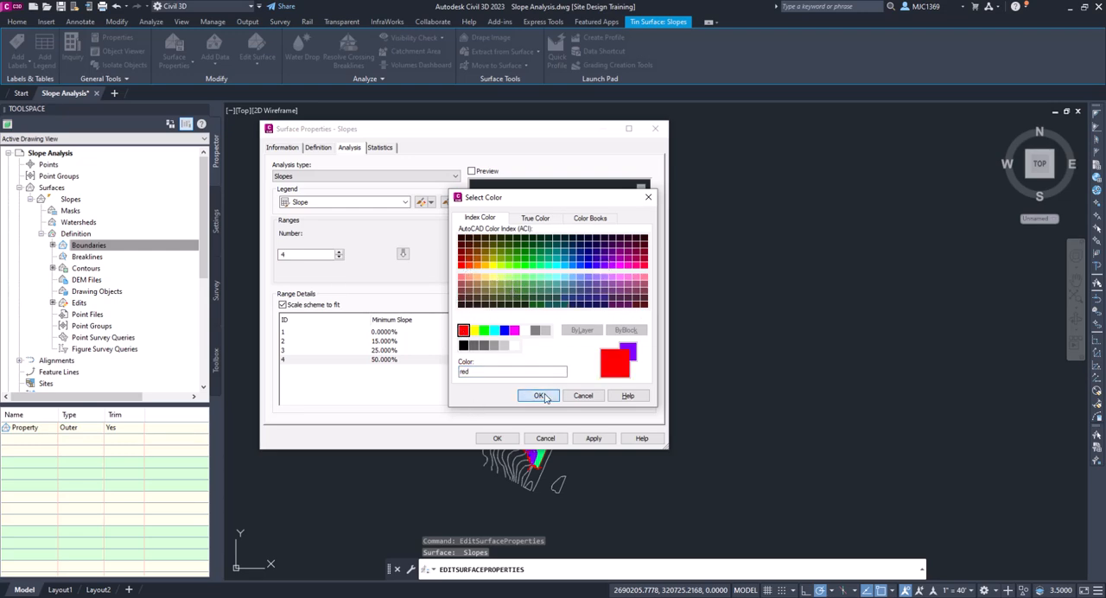
pyautogui.click(539, 394)
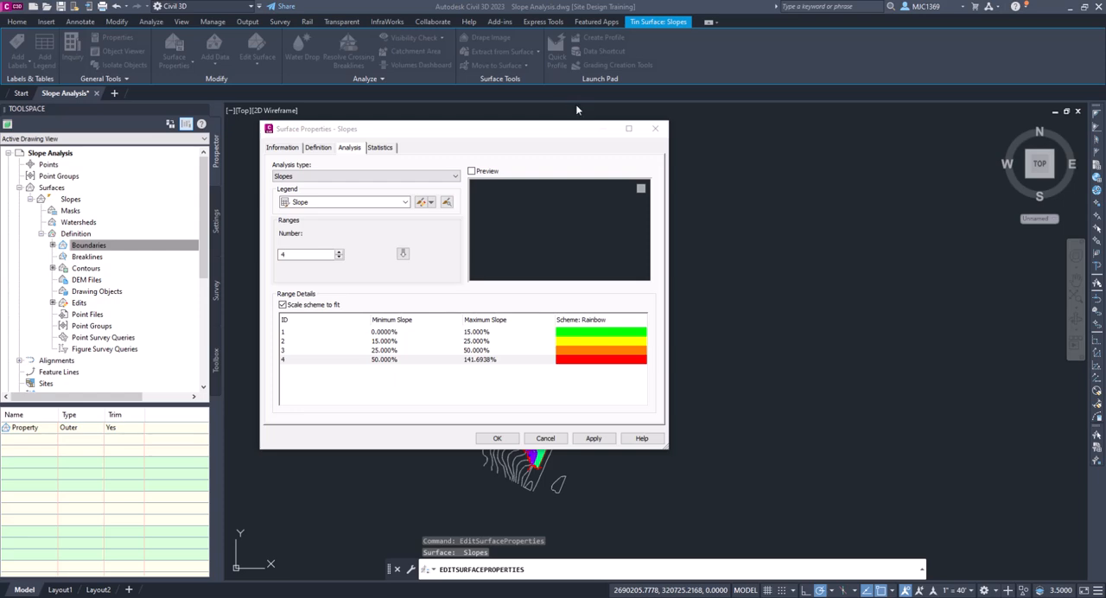
pyautogui.moveTo(474, 366)
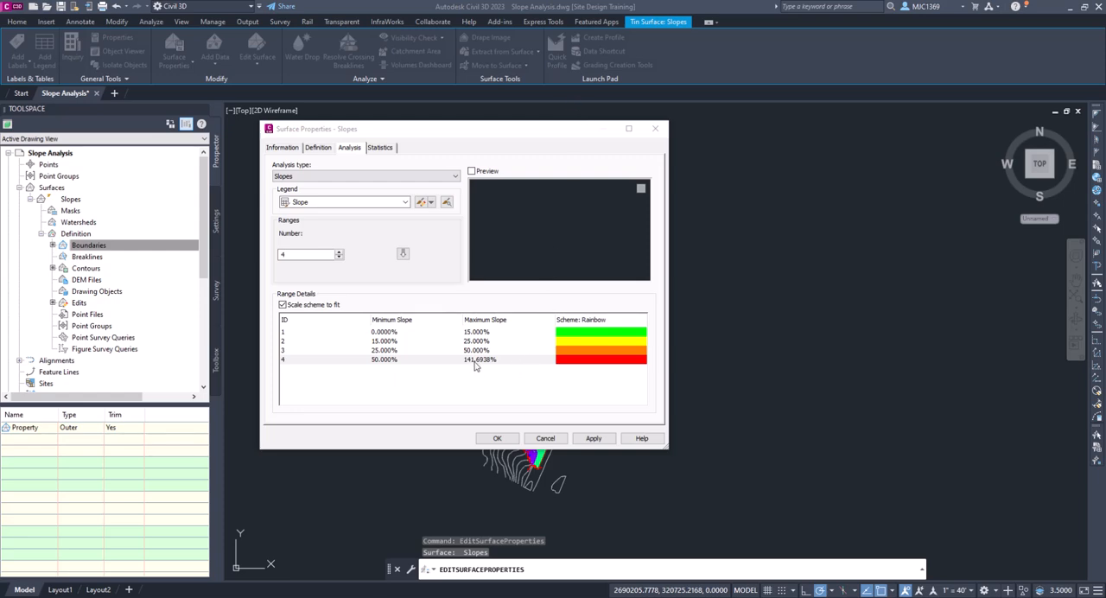
# Step: Turn on Preview and apply the slope analysis, closing Surface Properties
pyautogui.click(593, 437)
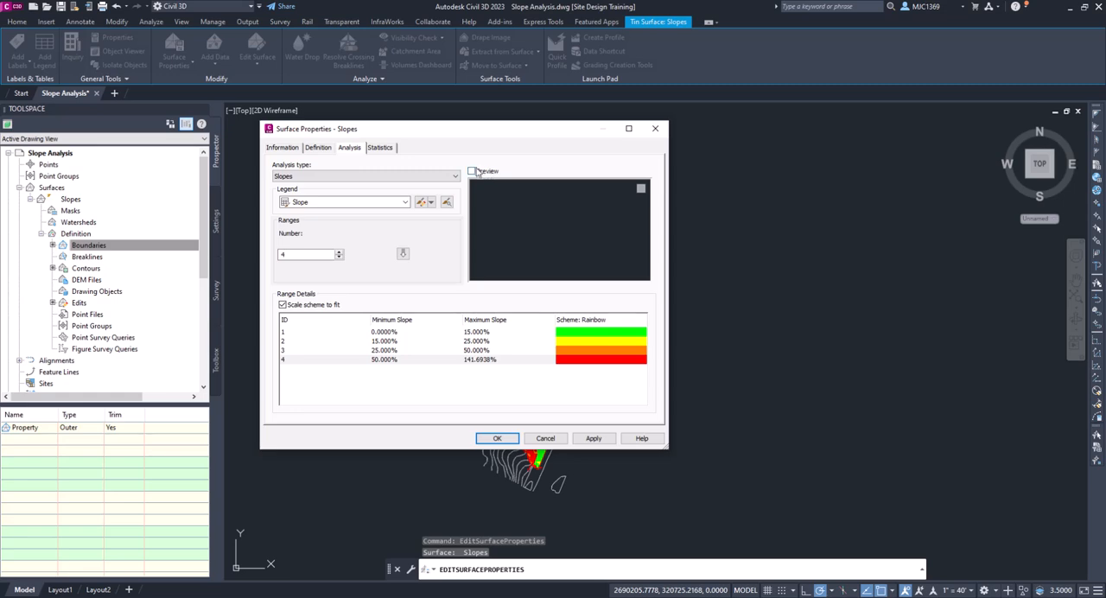
pyautogui.click(472, 169)
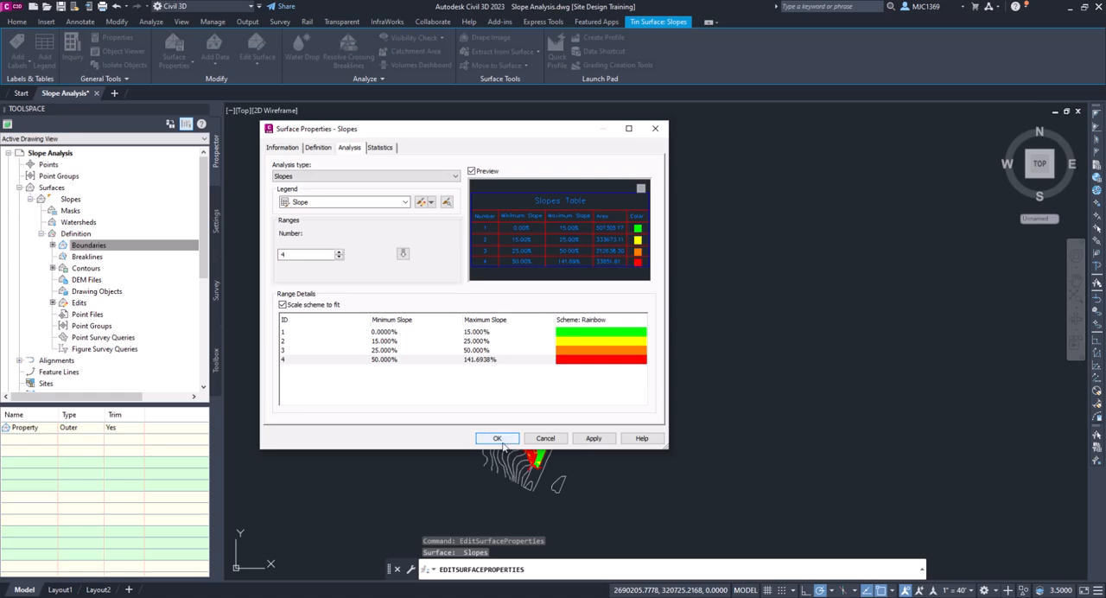
pyautogui.click(498, 437)
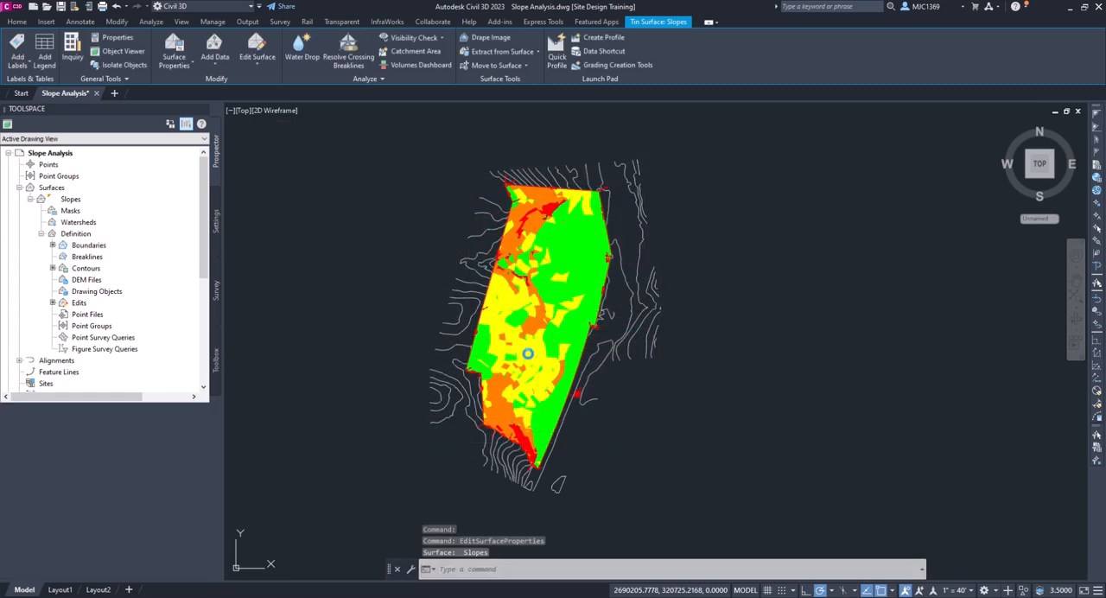
pyautogui.click(88, 245)
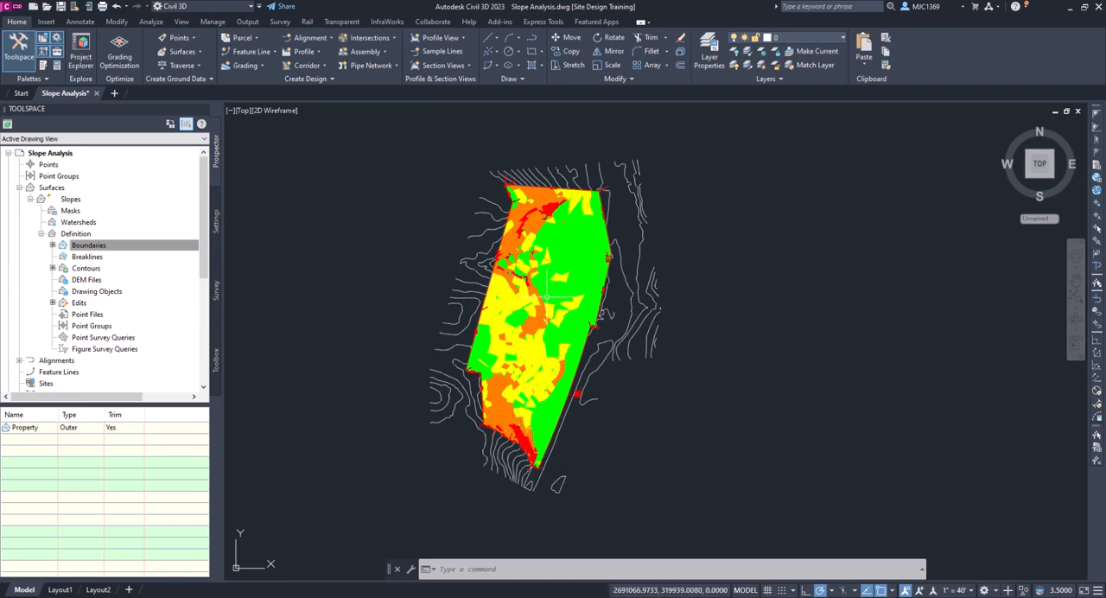
pyautogui.moveTo(549, 287)
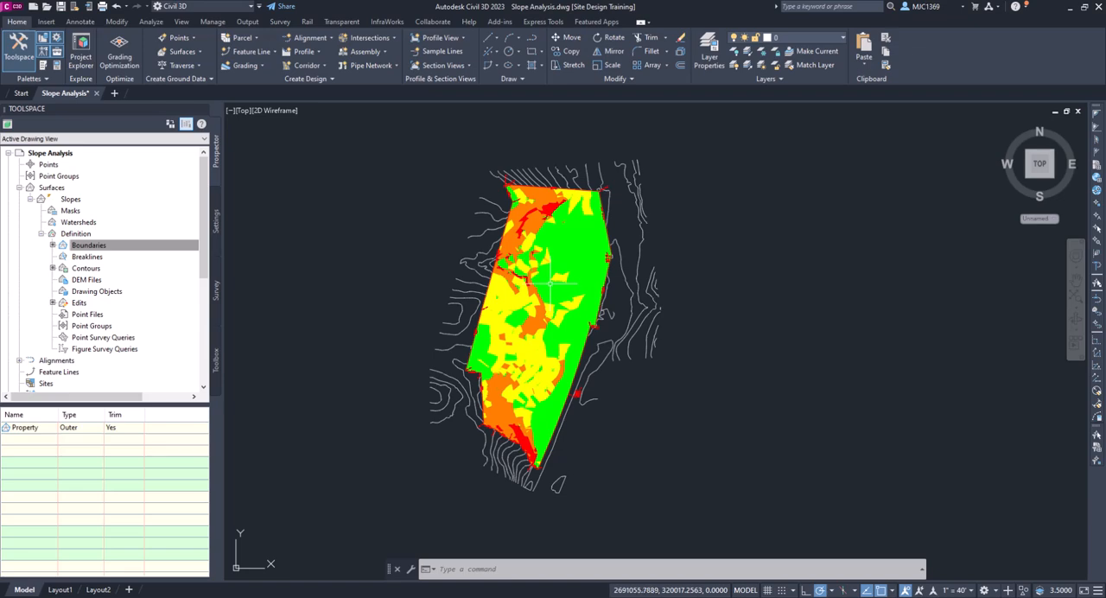
pyautogui.moveTo(560, 285)
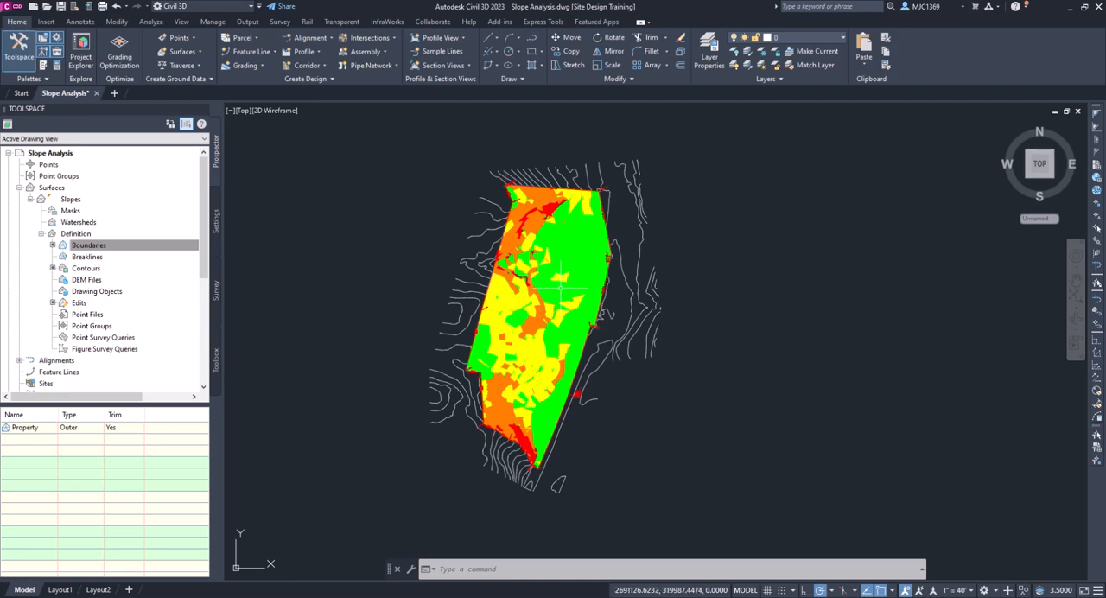
pyautogui.scroll(3)
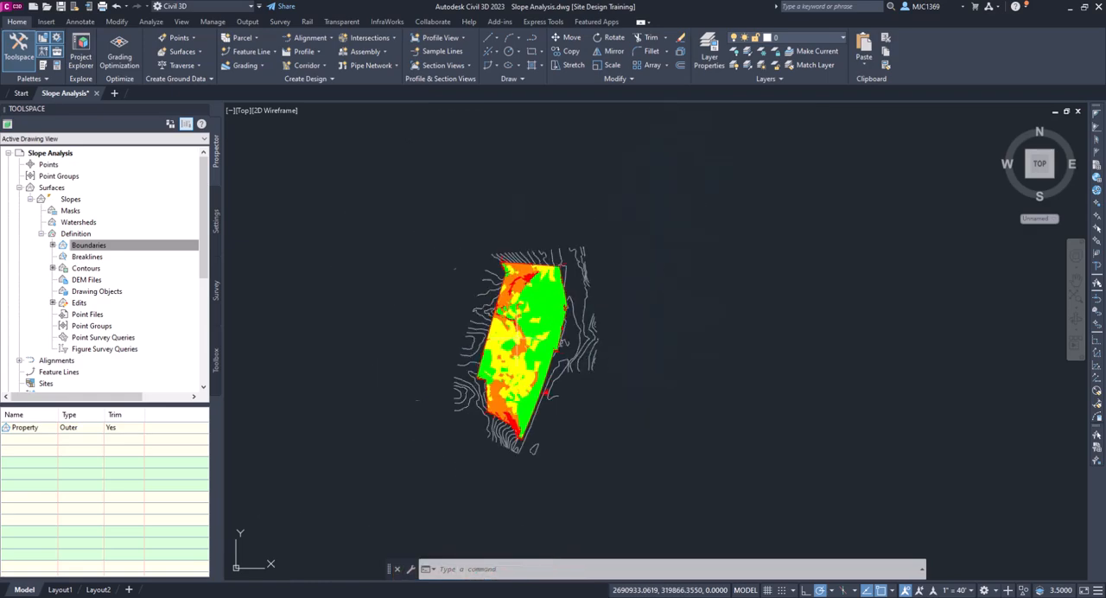
pyautogui.scroll(3)
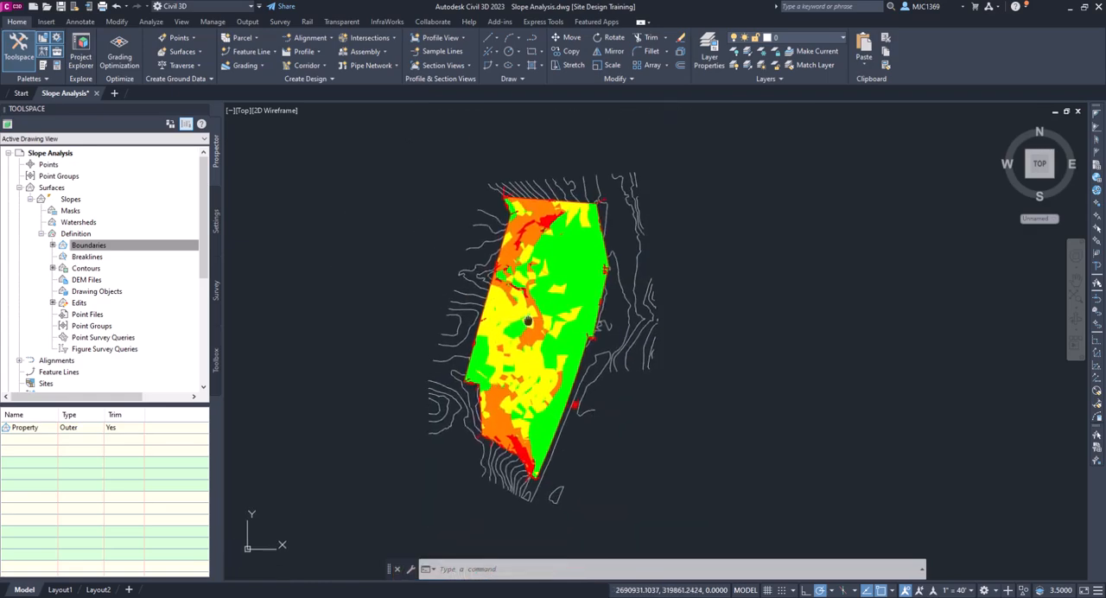
pyautogui.moveTo(525, 324)
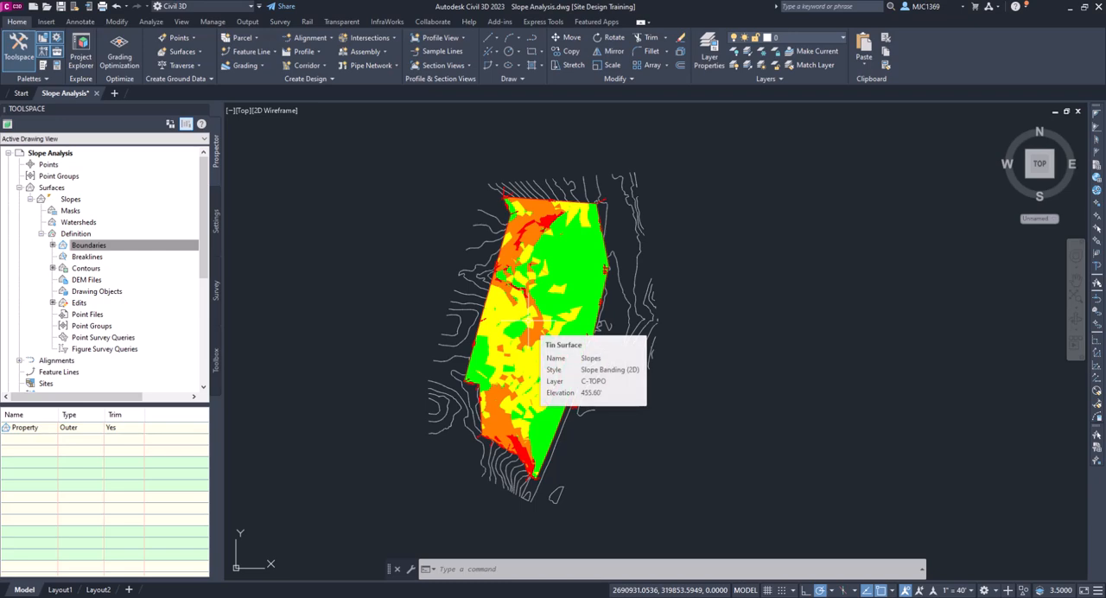